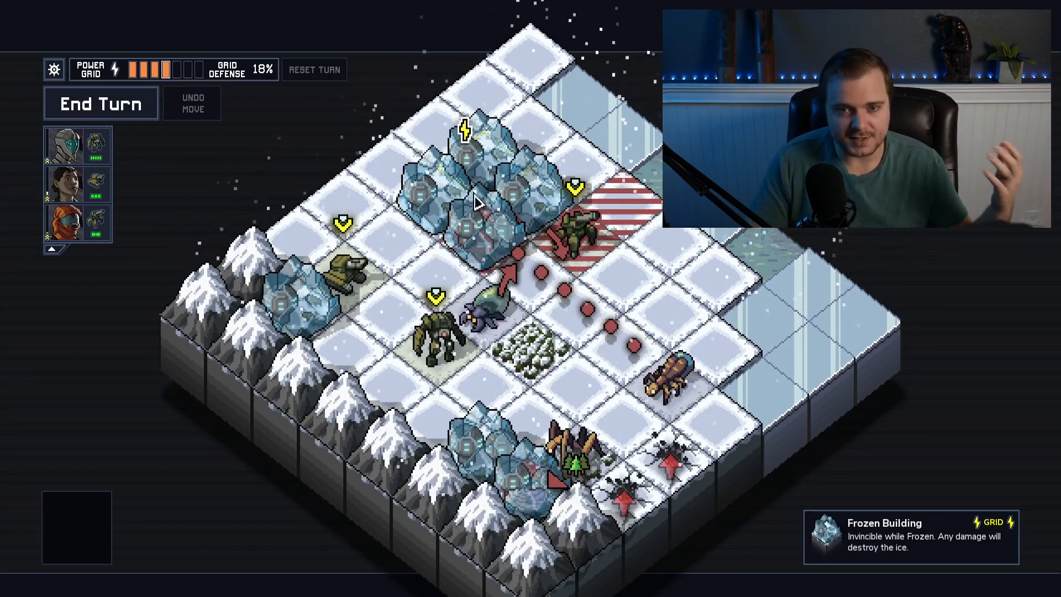
- Move the Combat Mech to a new tile, then undo the move back to its start
click(437, 338)
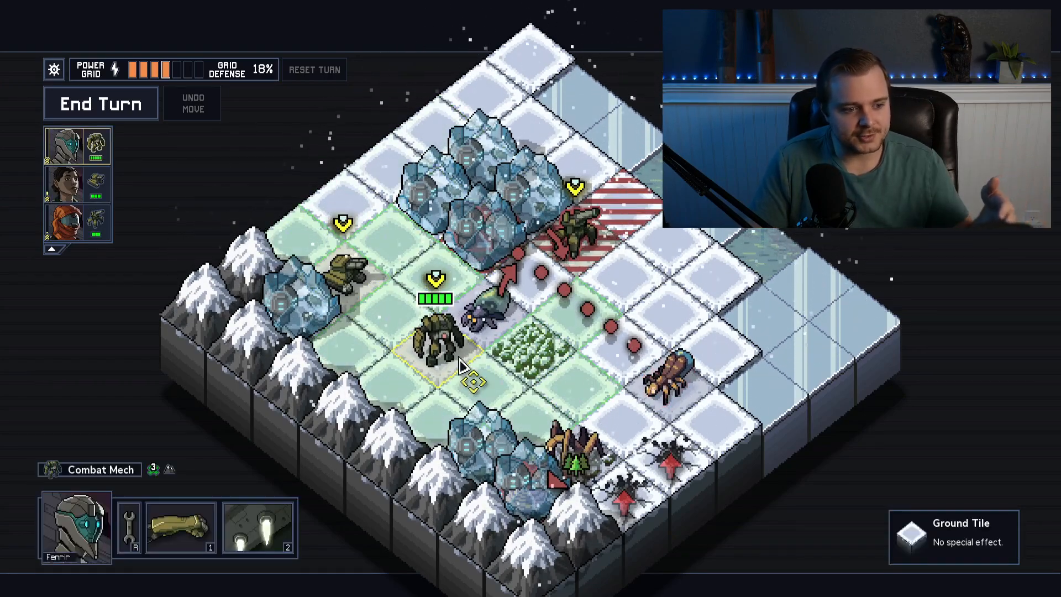
click(575, 304)
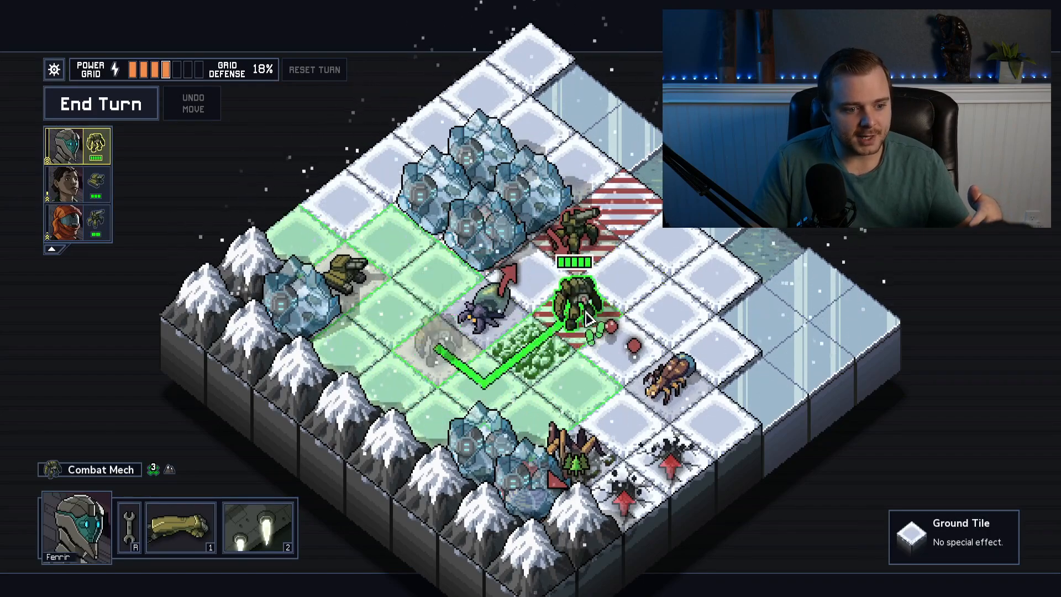
click(386, 298)
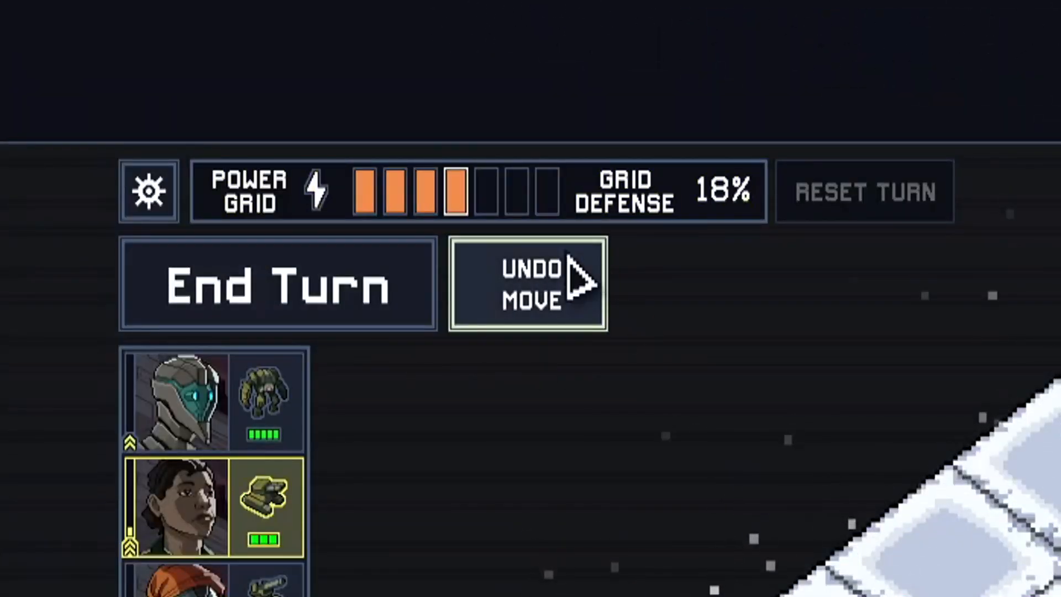
mouse_move(589, 352)
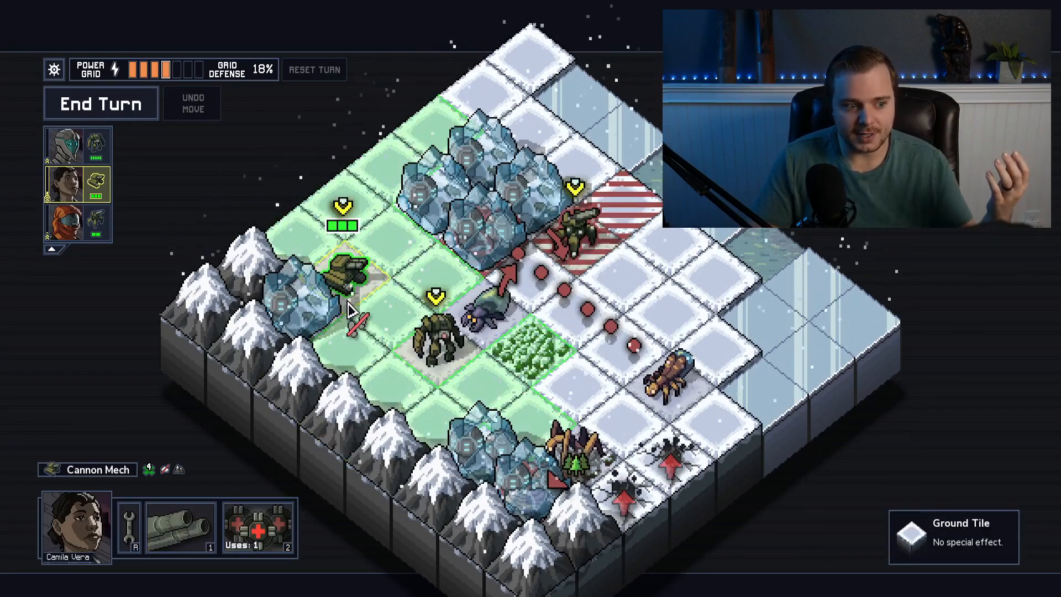
click(369, 280)
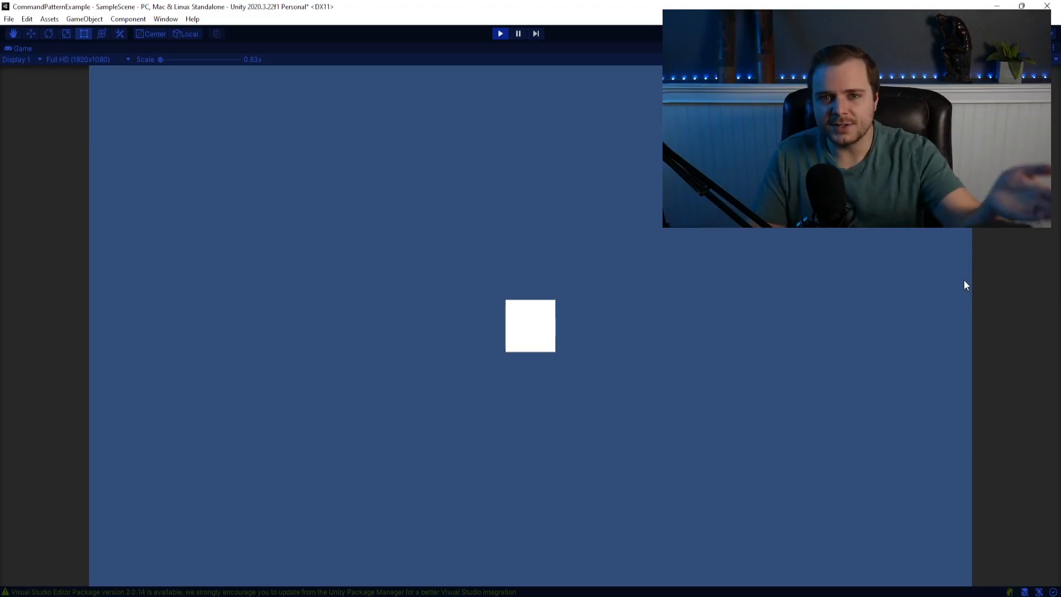
mouse_move(933, 295)
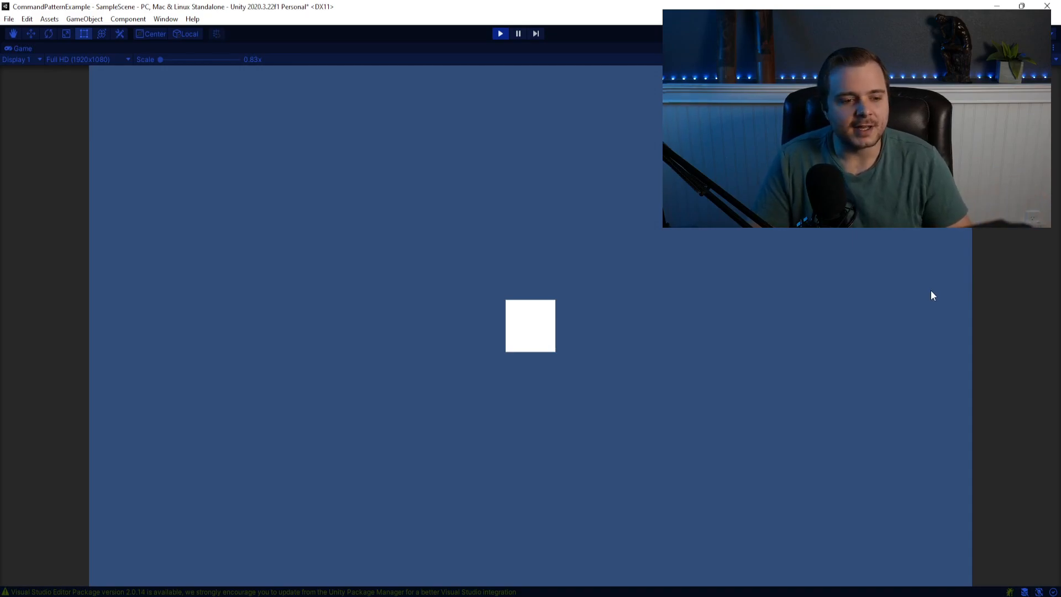
mouse_move(827, 288)
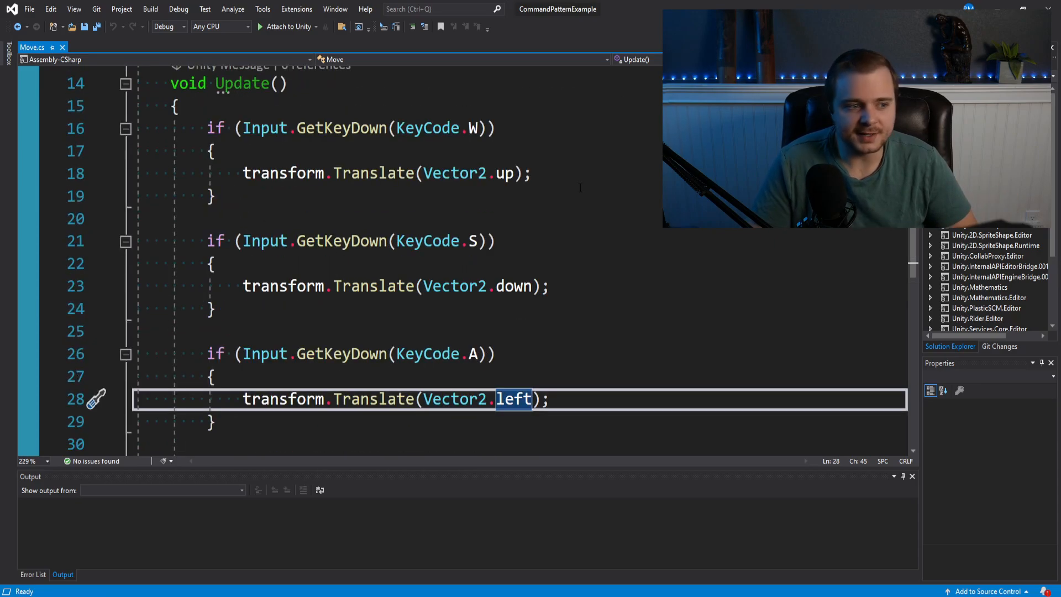
mouse_move(455, 173)
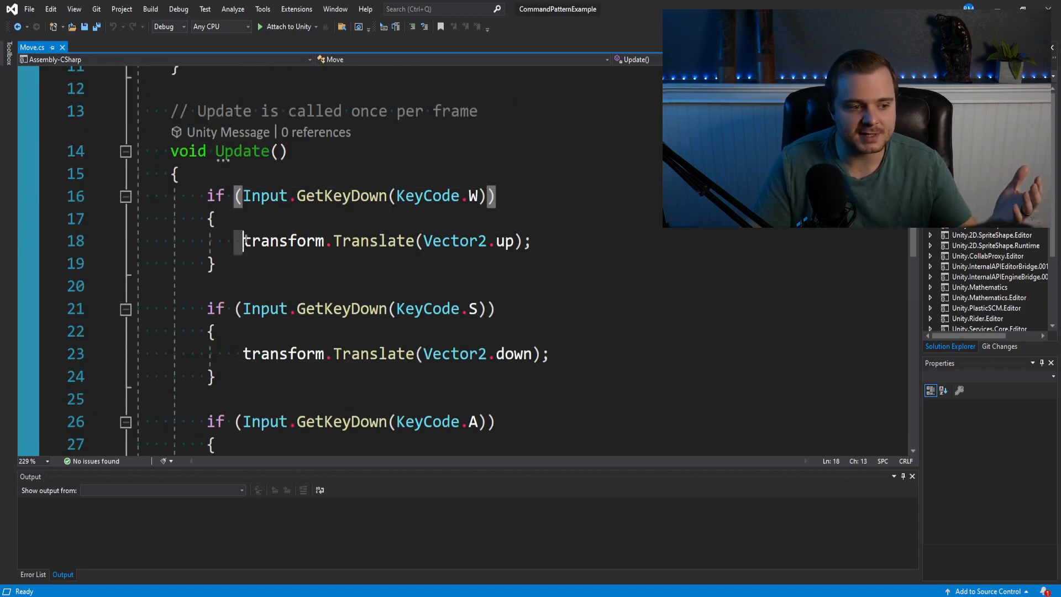
mouse_move(503, 241)
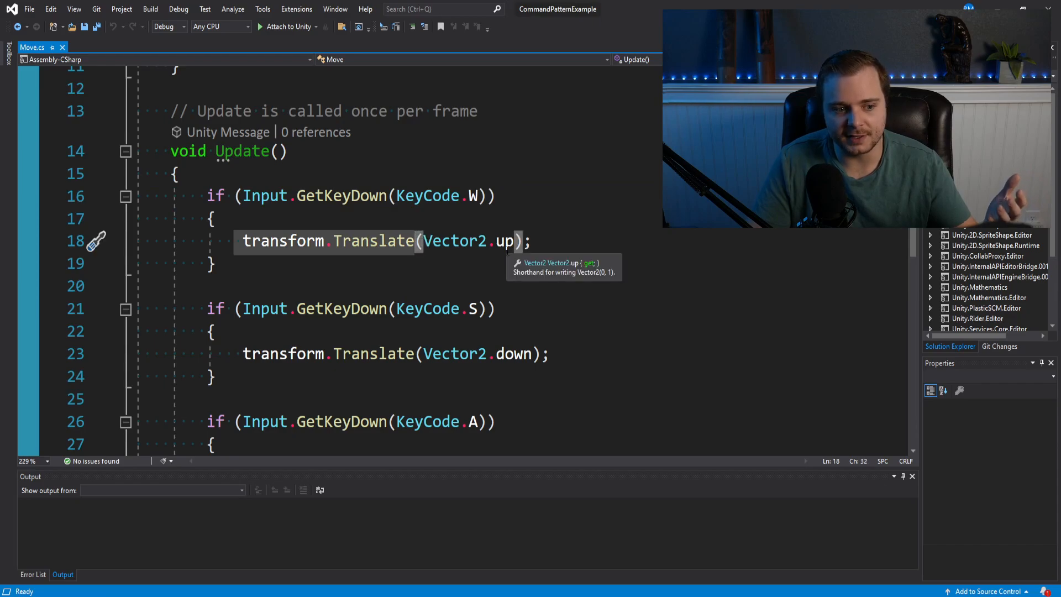
- Scroll through Move.cs and highlight every use of transform
scroll(down, 3)
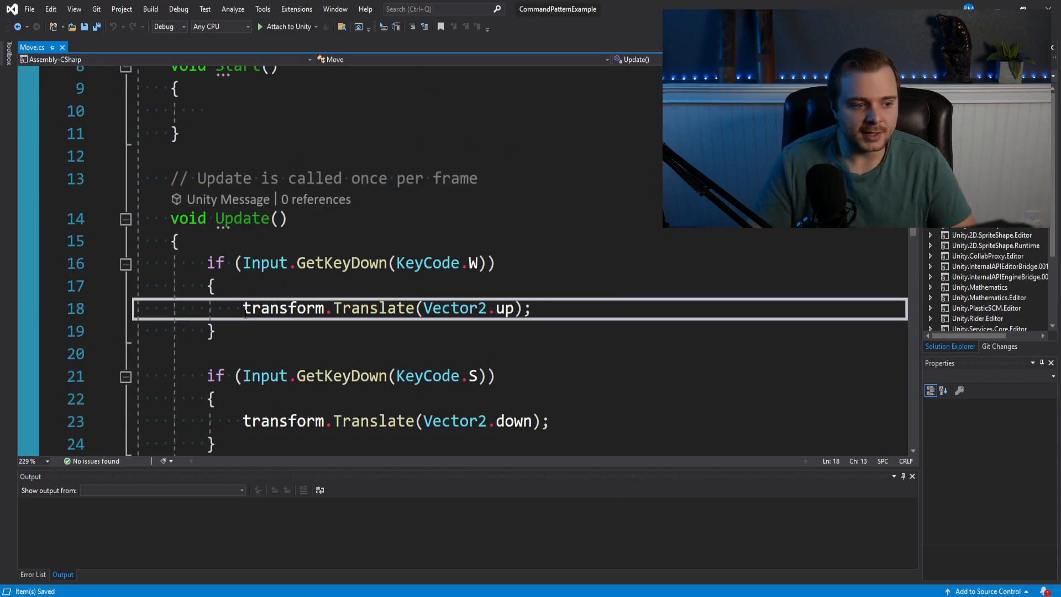
double_click(283, 307)
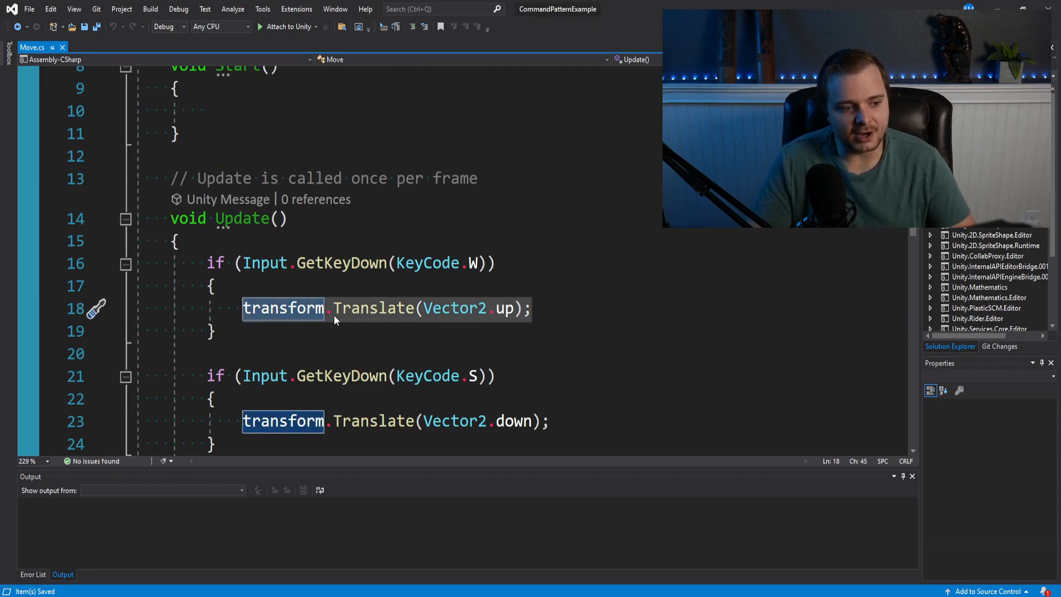
mouse_move(455, 308)
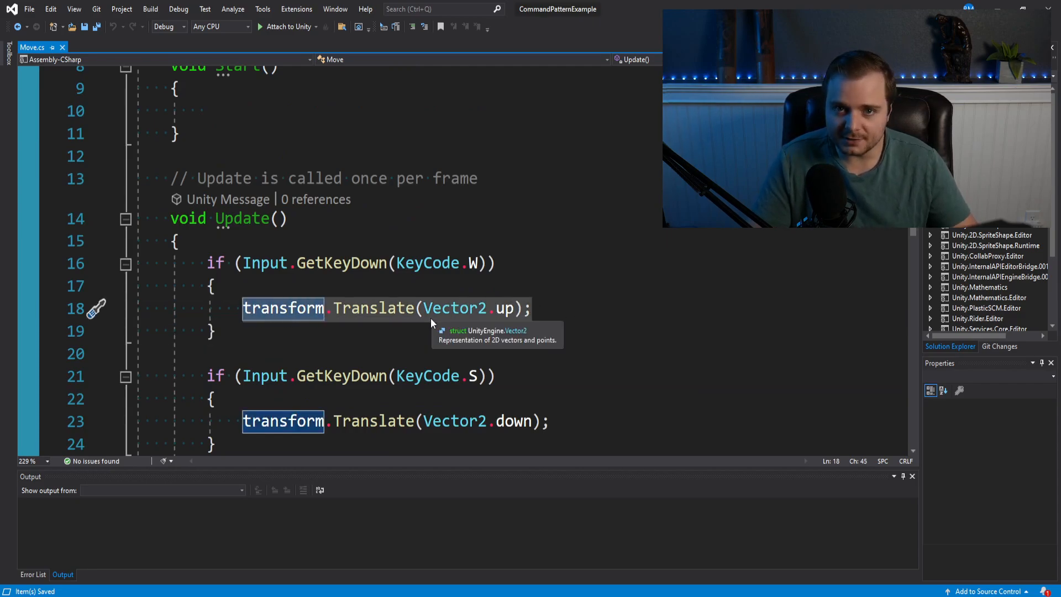
mouse_move(428, 326)
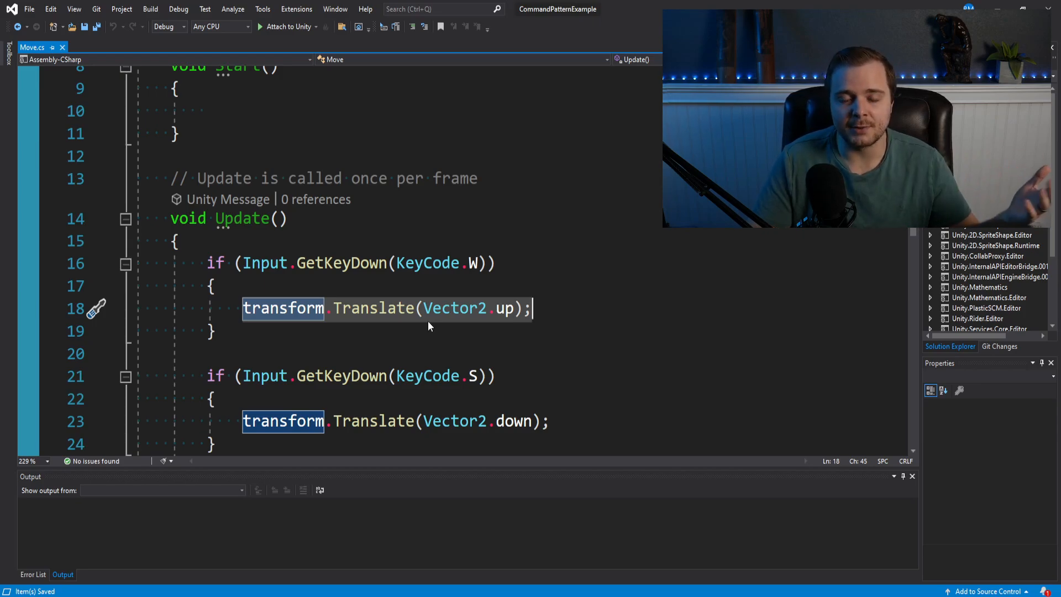
mouse_move(455, 307)
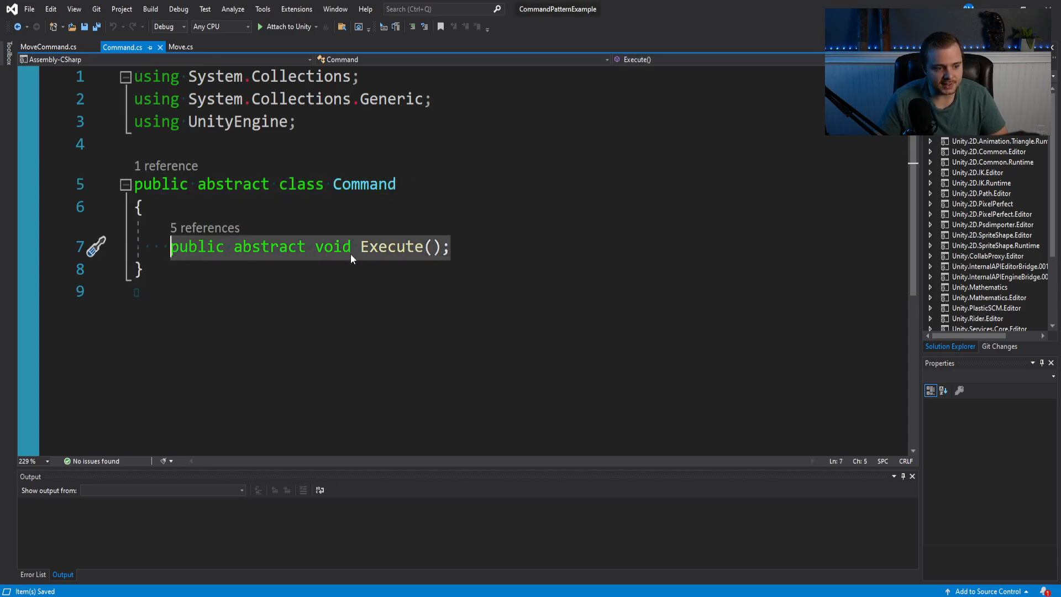
- Review MoveCommand's class, Command base and Execute, then return to Move.cs
click(48, 47)
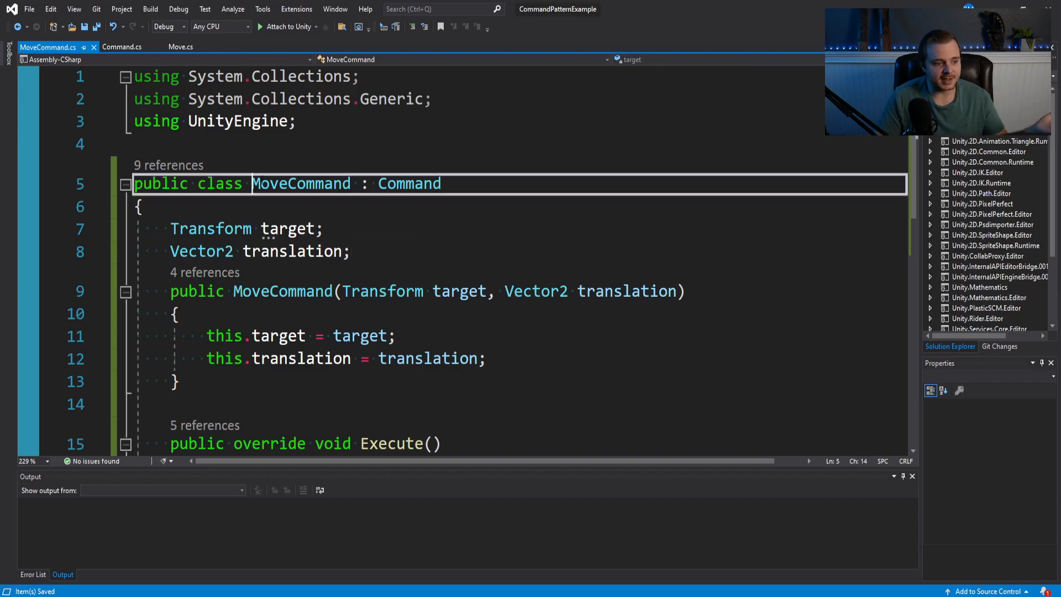
double_click(301, 183)
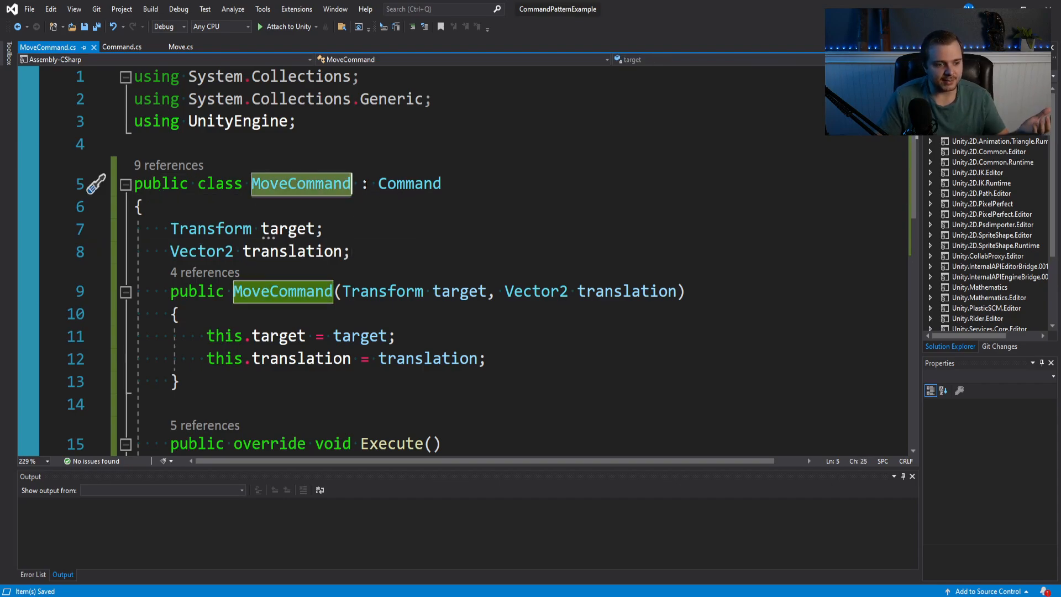
double_click(409, 183)
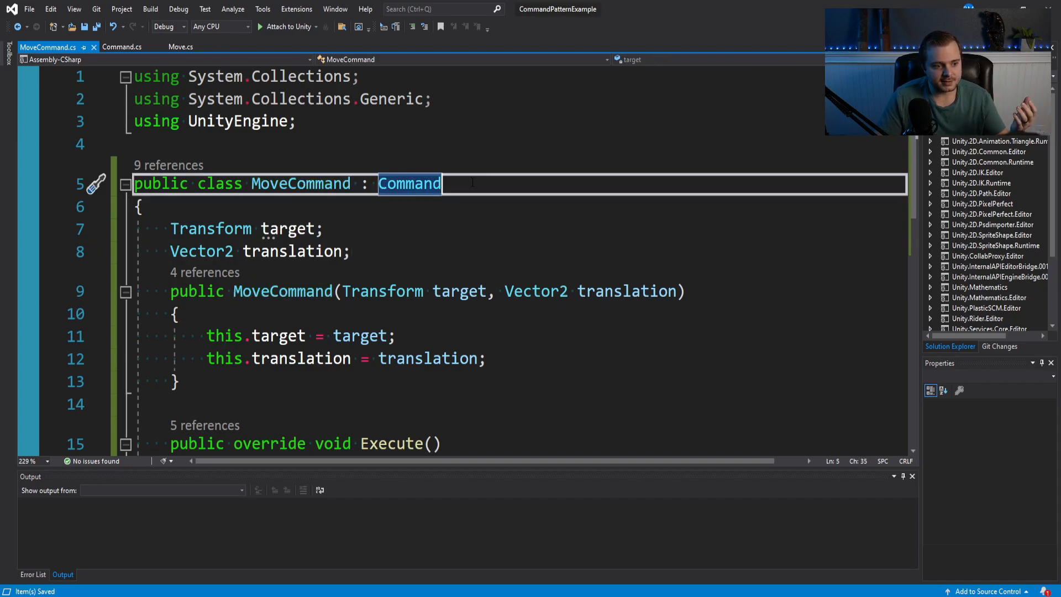
double_click(211, 229)
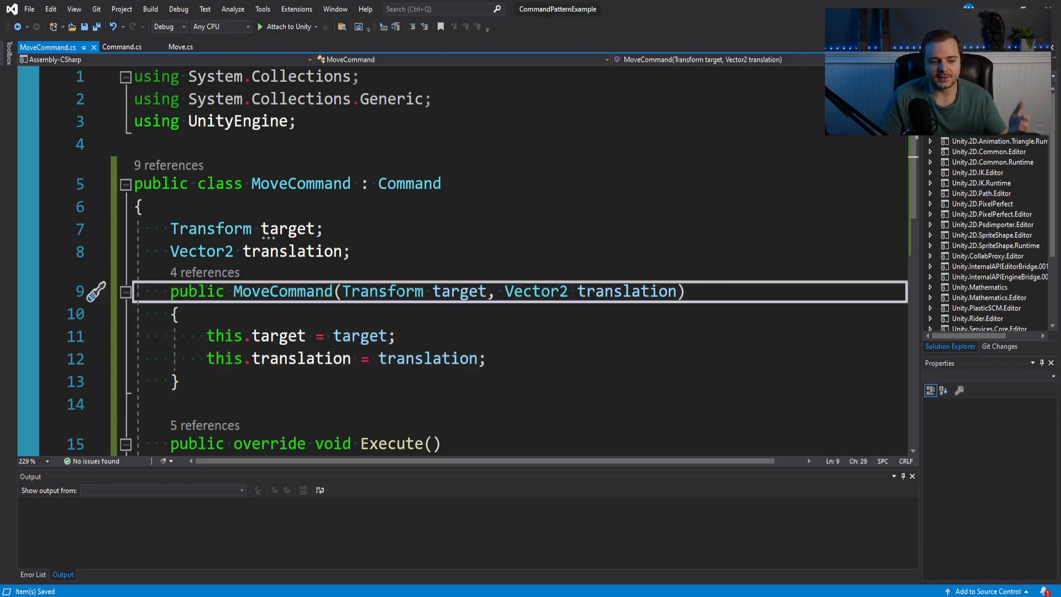
click(304, 335)
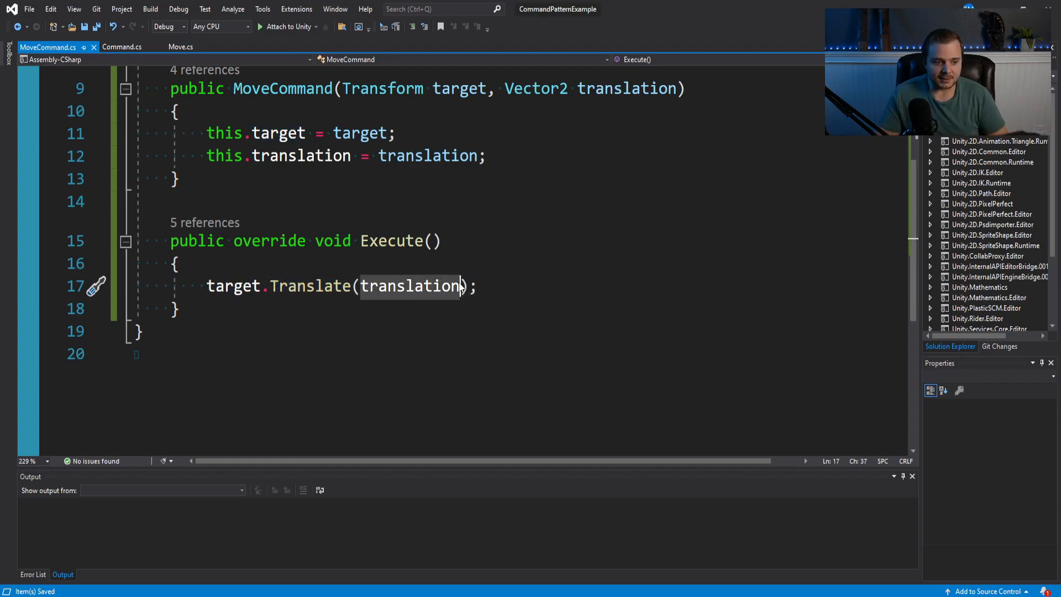
mouse_move(409, 285)
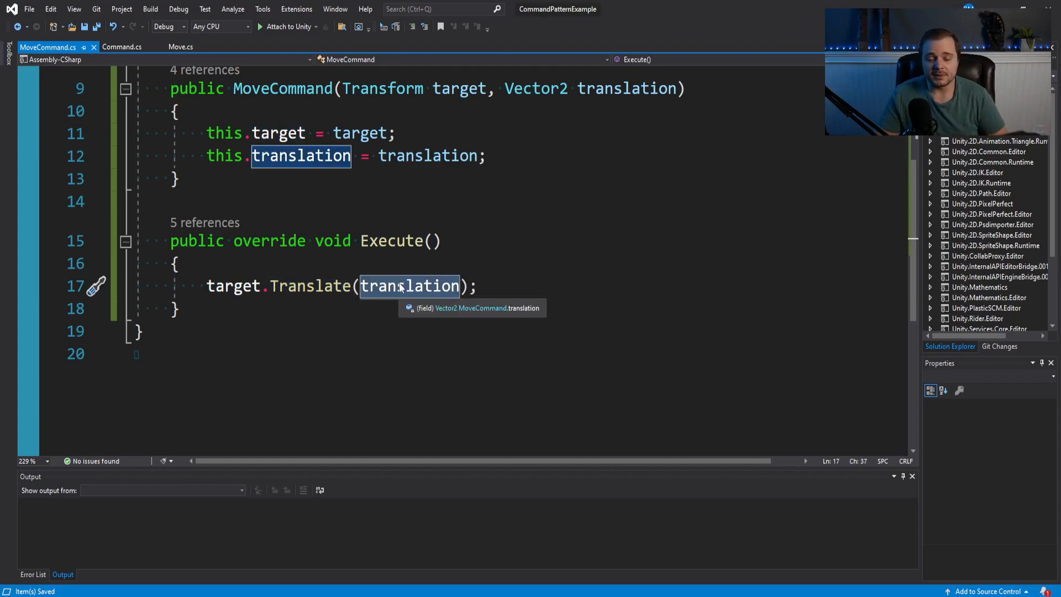
click(180, 46)
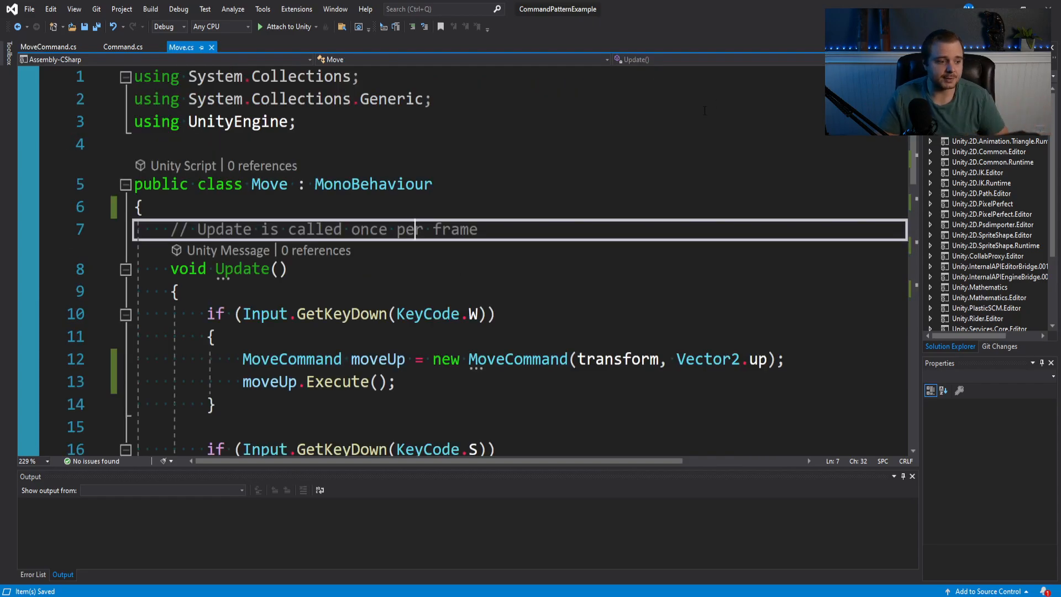
scroll(down, 3)
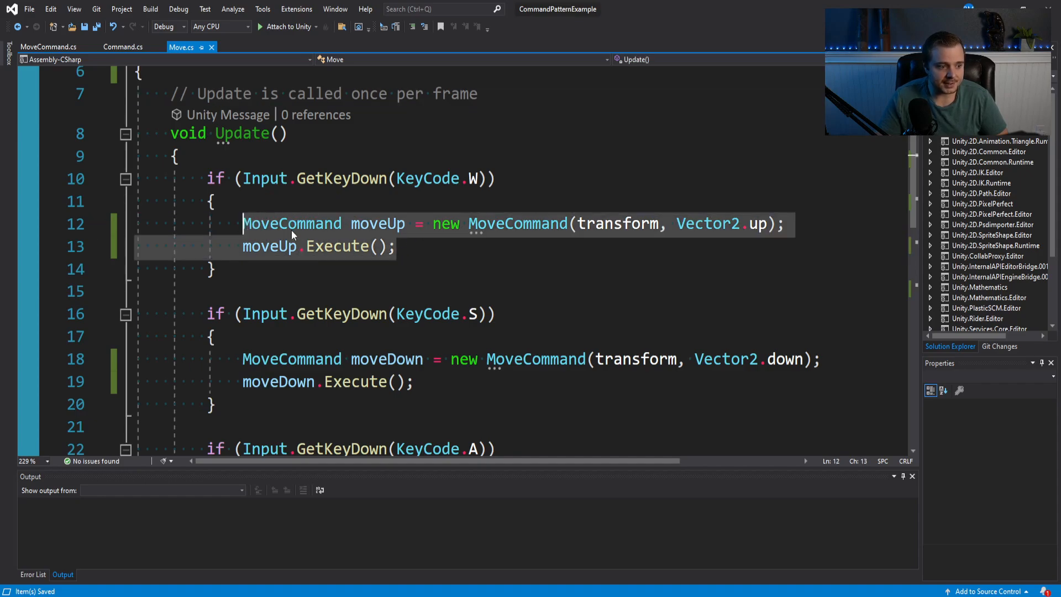
click(474, 178)
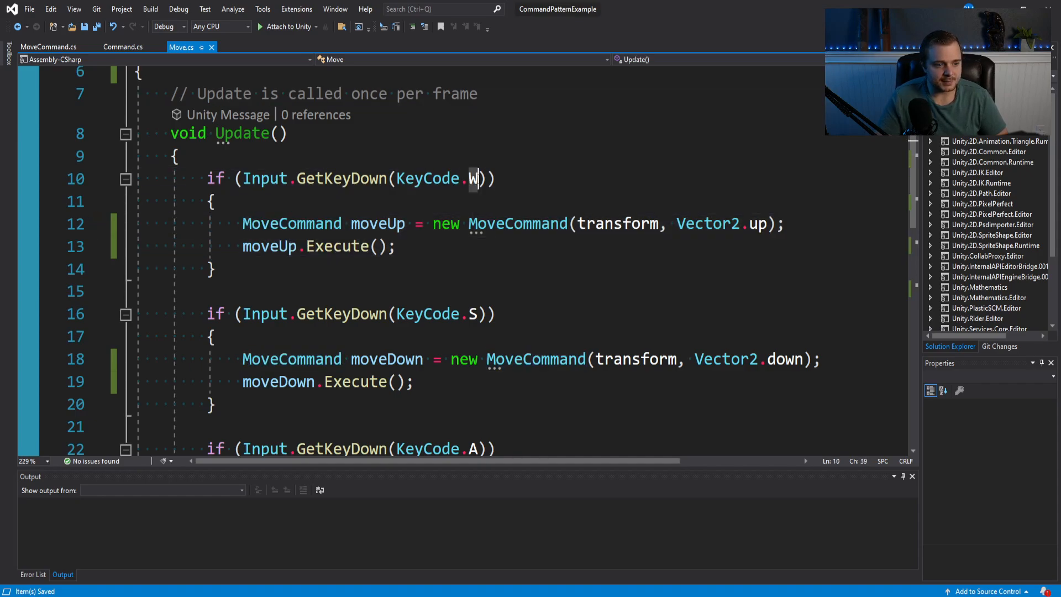
click(406, 224)
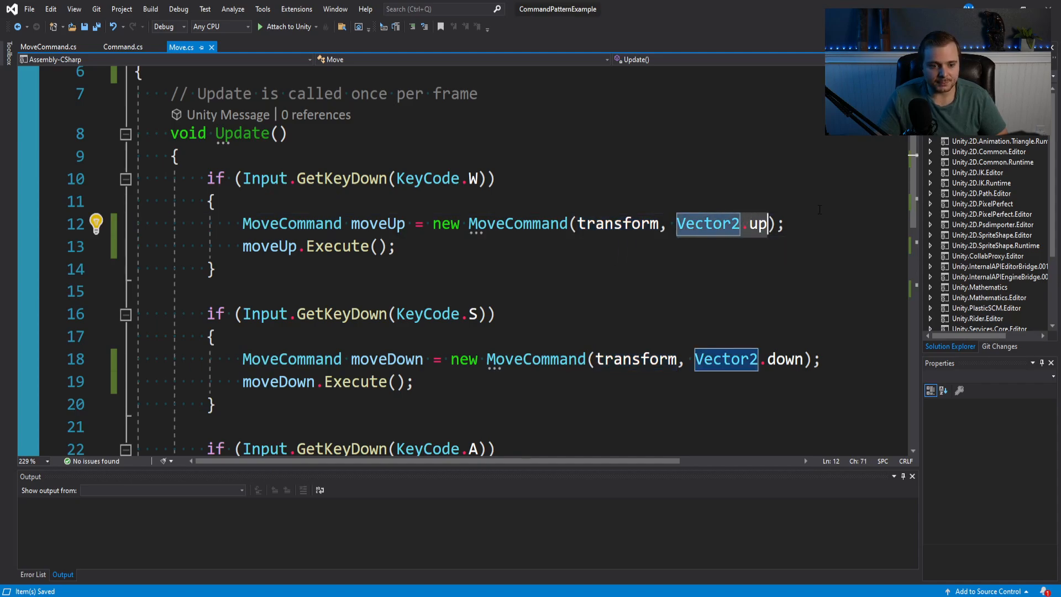
mouse_move(708, 223)
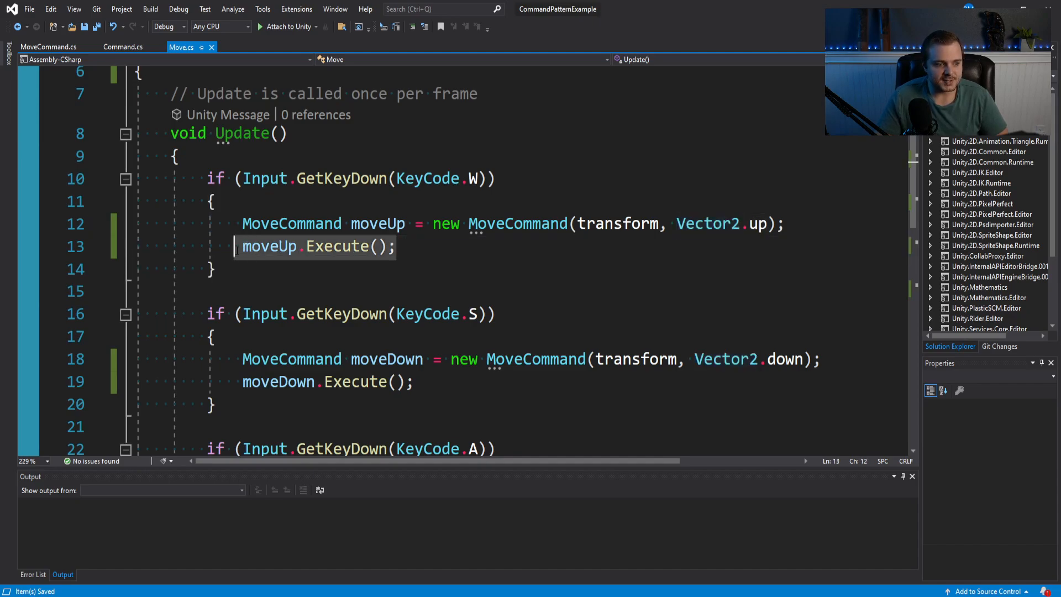
click(175, 156)
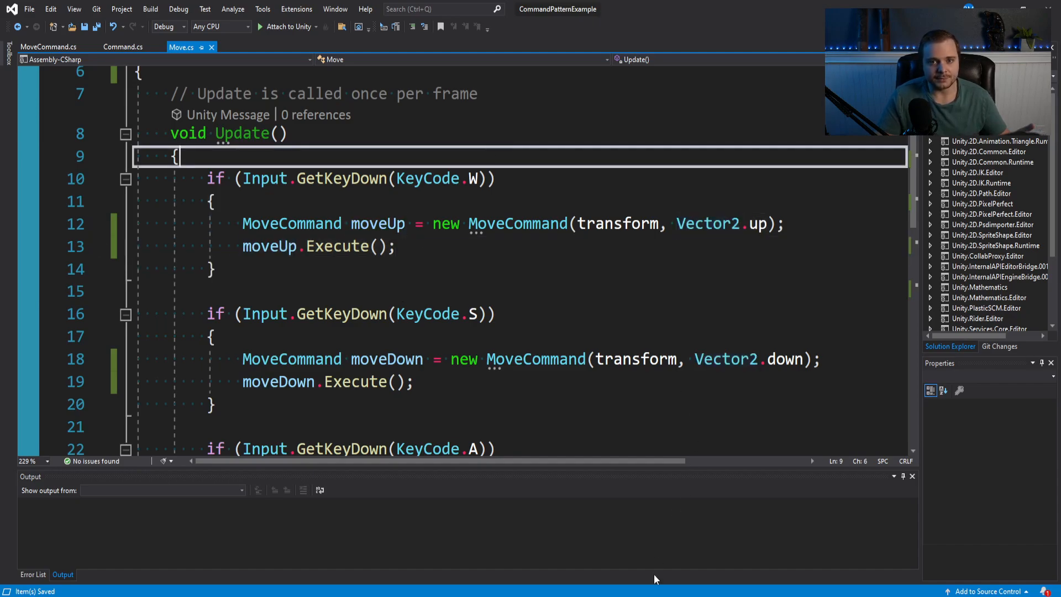
scroll(down, 3)
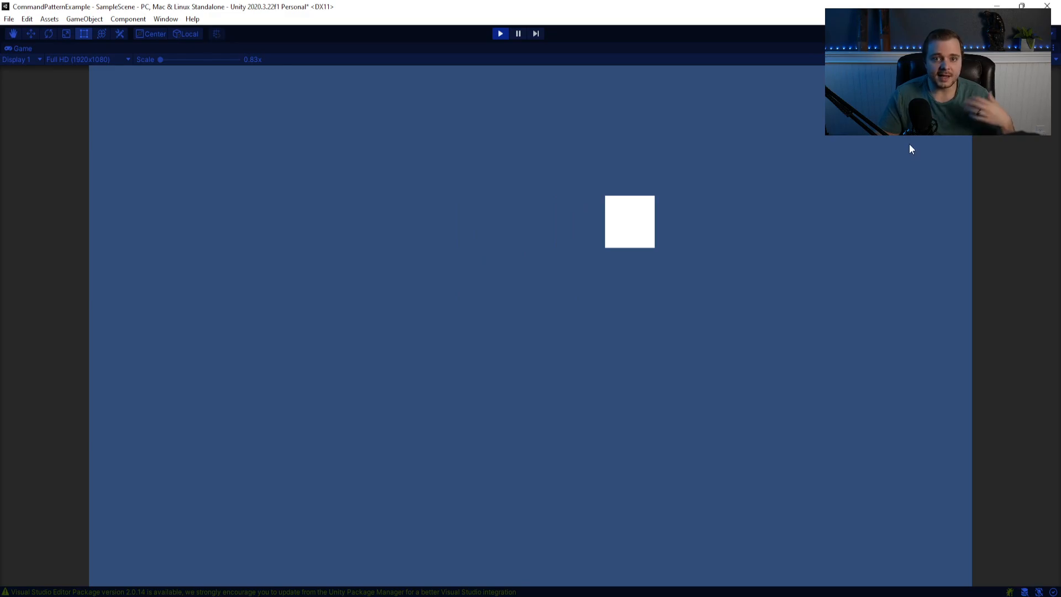
mouse_move(910, 172)
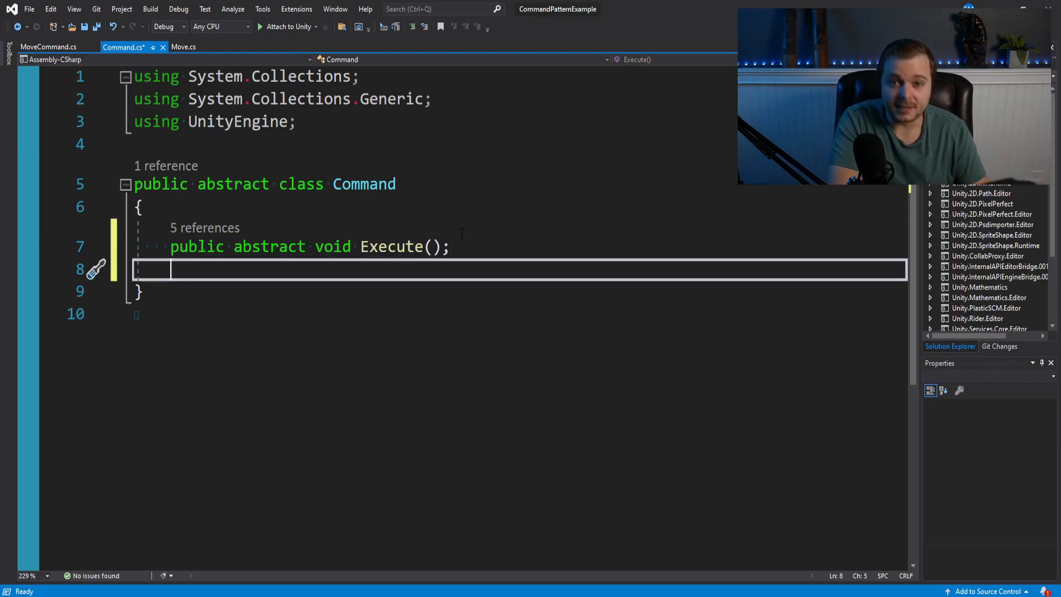
- Type 'public abstract void undo' on the line below Execute in Command.cs
text(public abstract void undo)
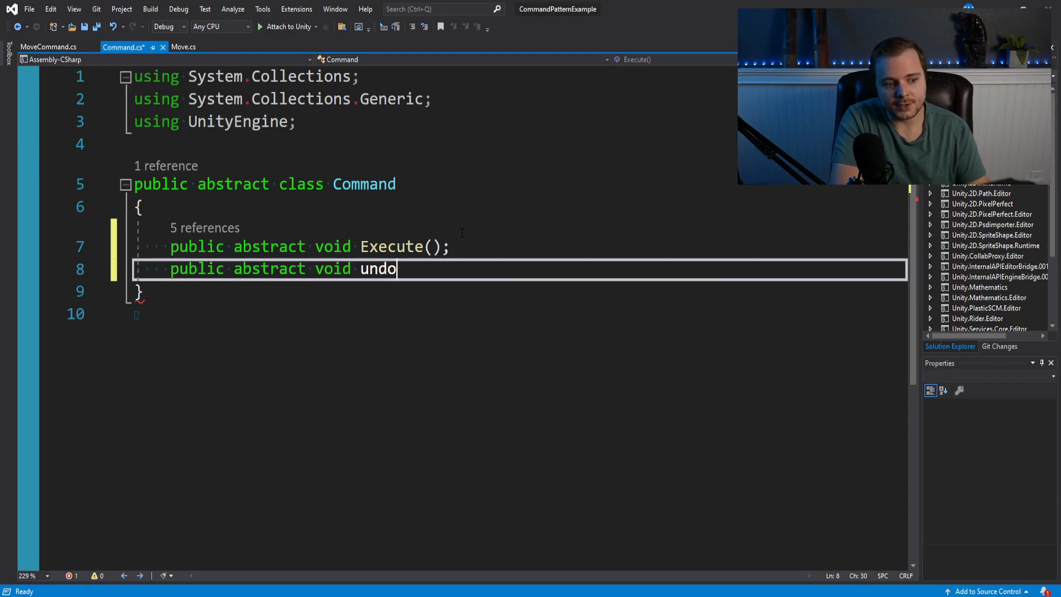
- Add an Undo override to MoveCommand that calls target.Translate(-translation)
click(48, 47)
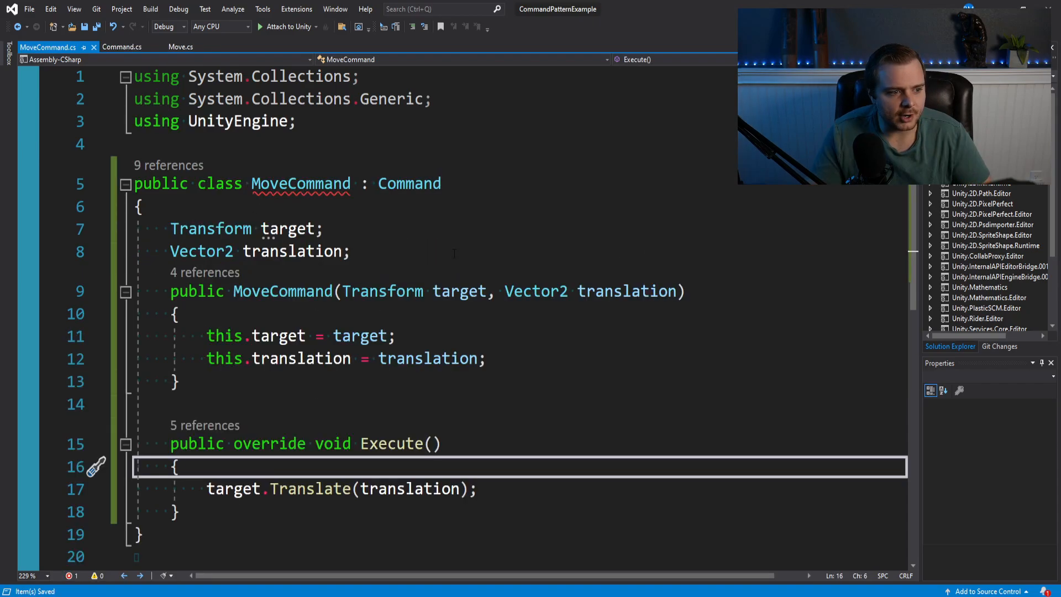
double_click(301, 183)
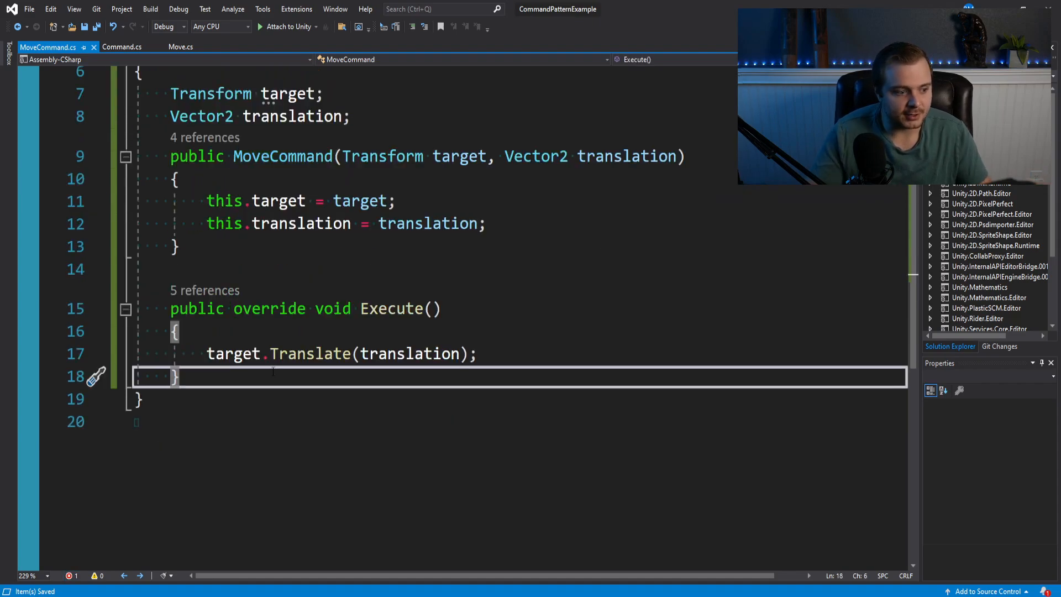
text(public override void Undo()
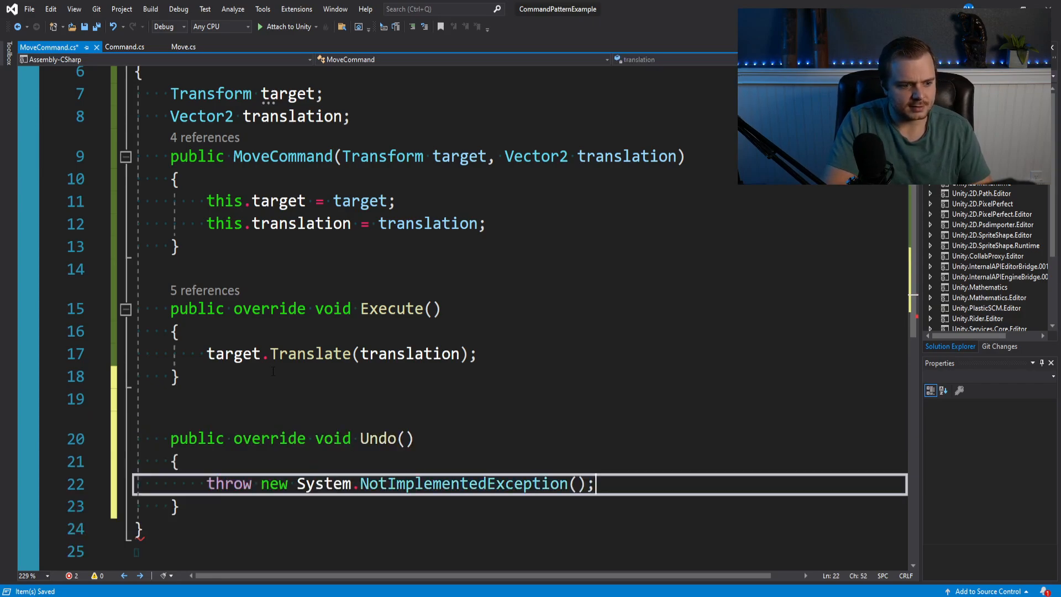
key(Delete)
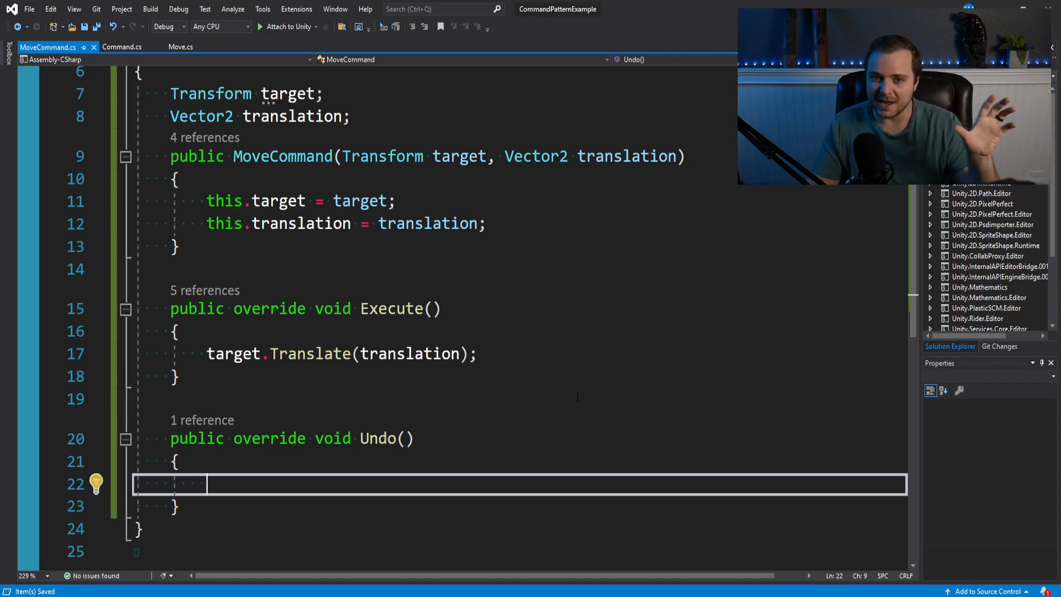
mouse_move(595, 404)
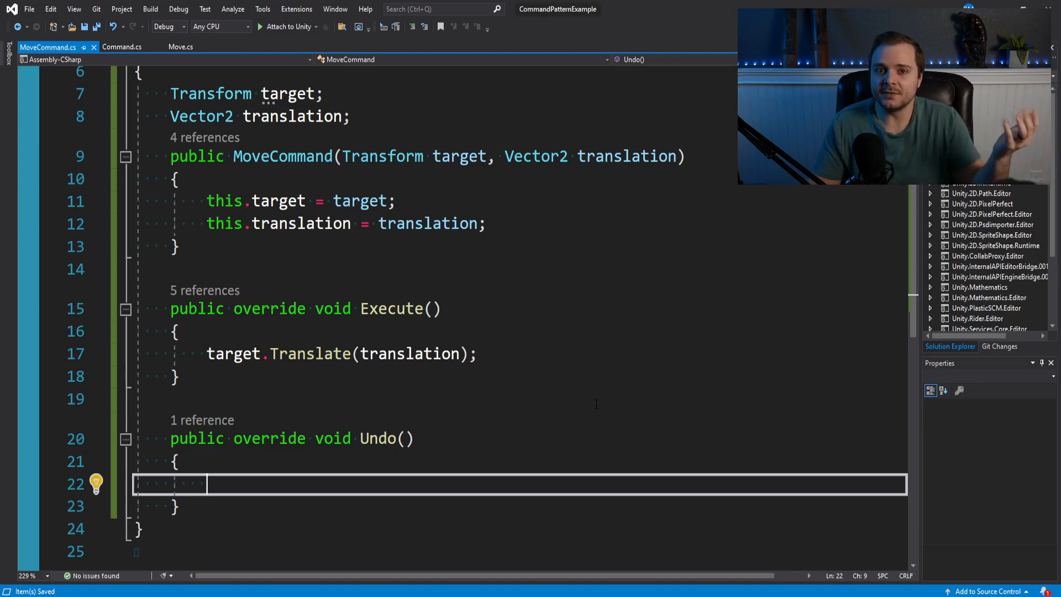
mouse_move(591, 381)
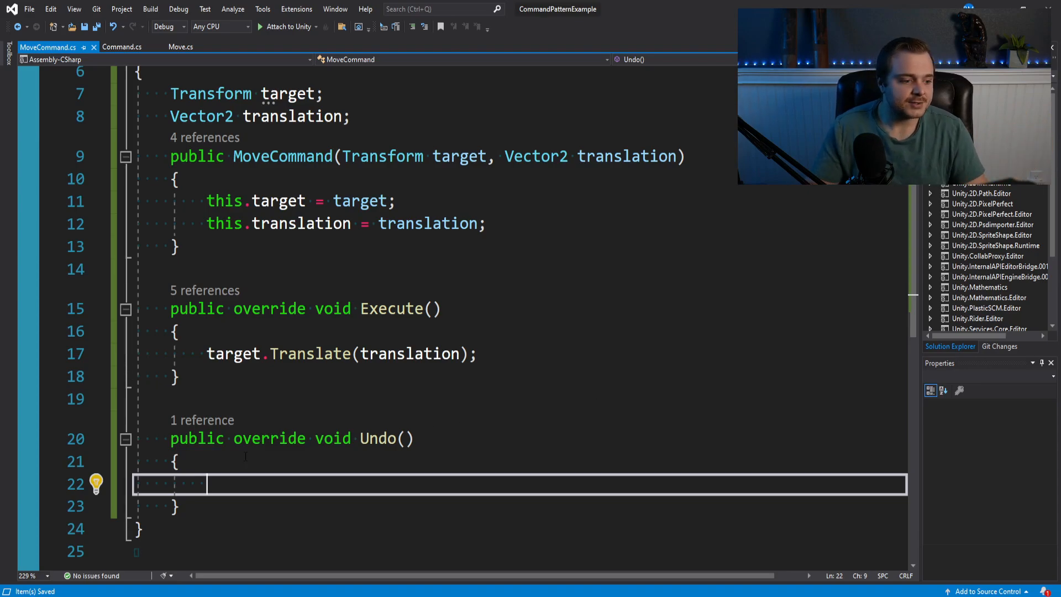
text(target.Translate(-translation);)
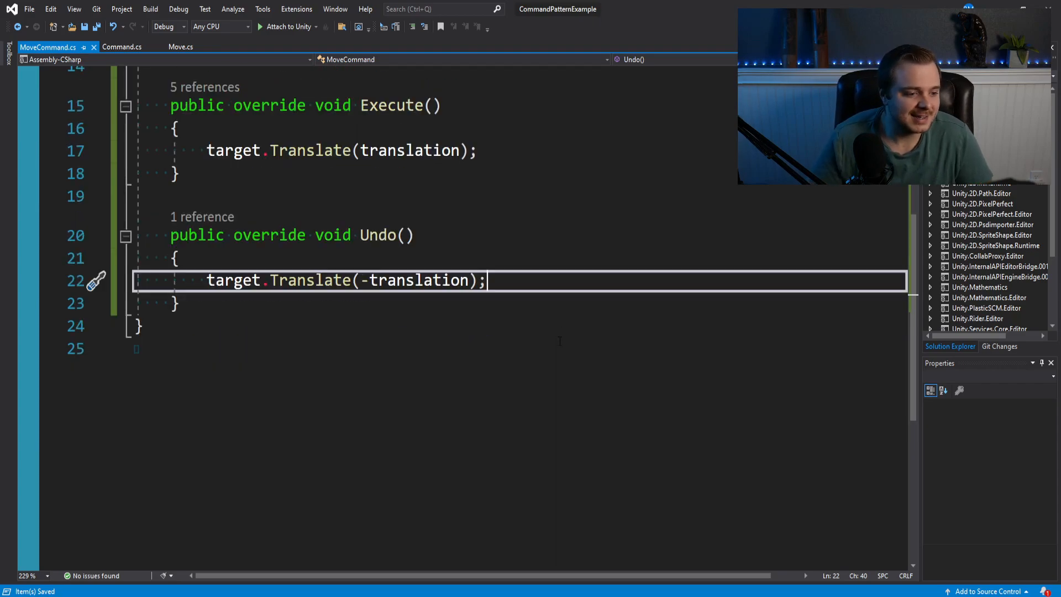
- Open Move.cs and scroll through the Update method's key handlers
click(180, 46)
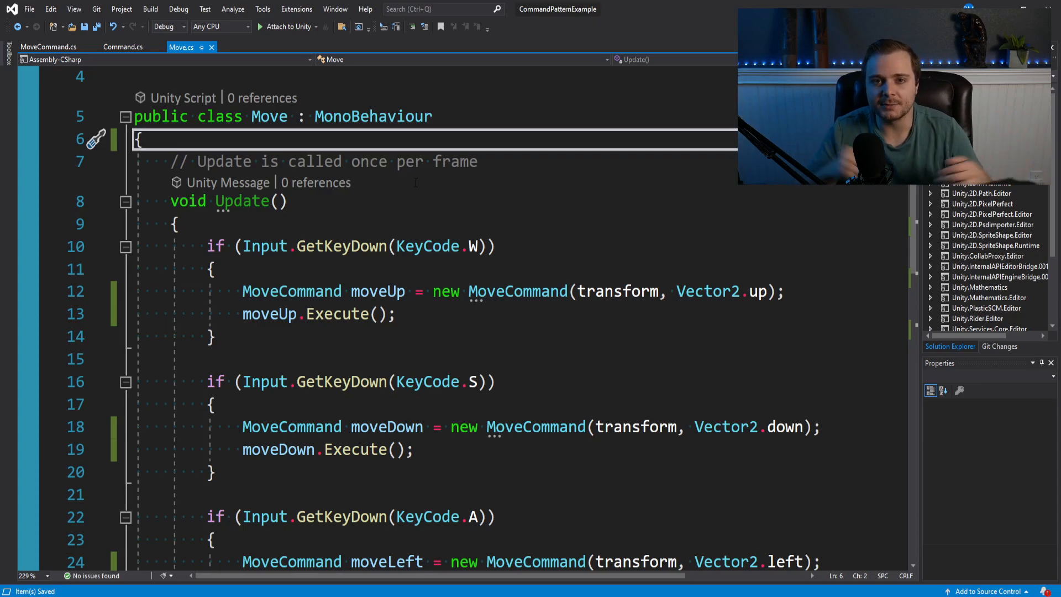
scroll(up, 3)
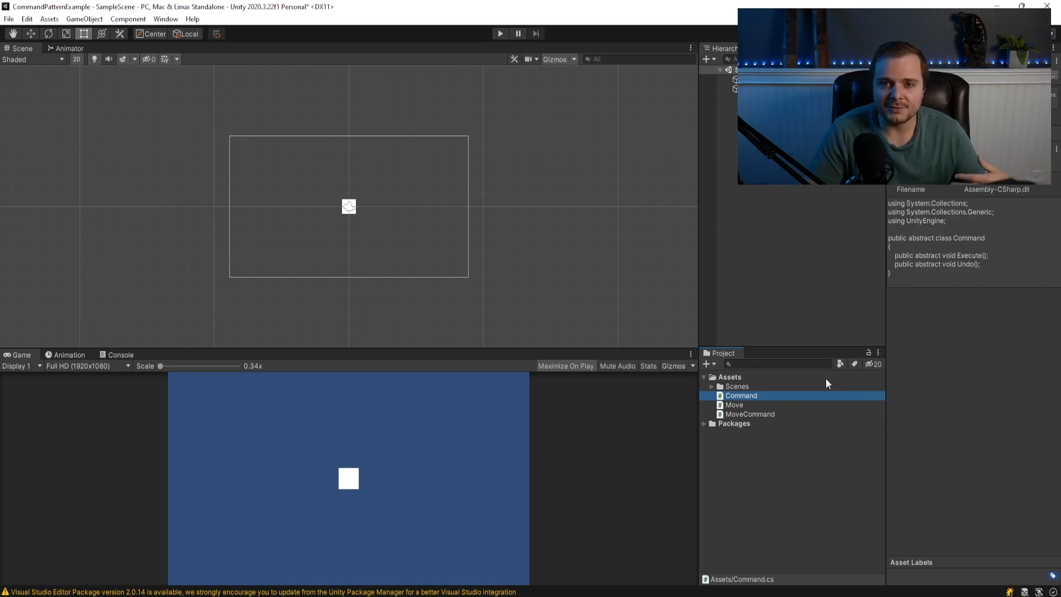
click(730, 377)
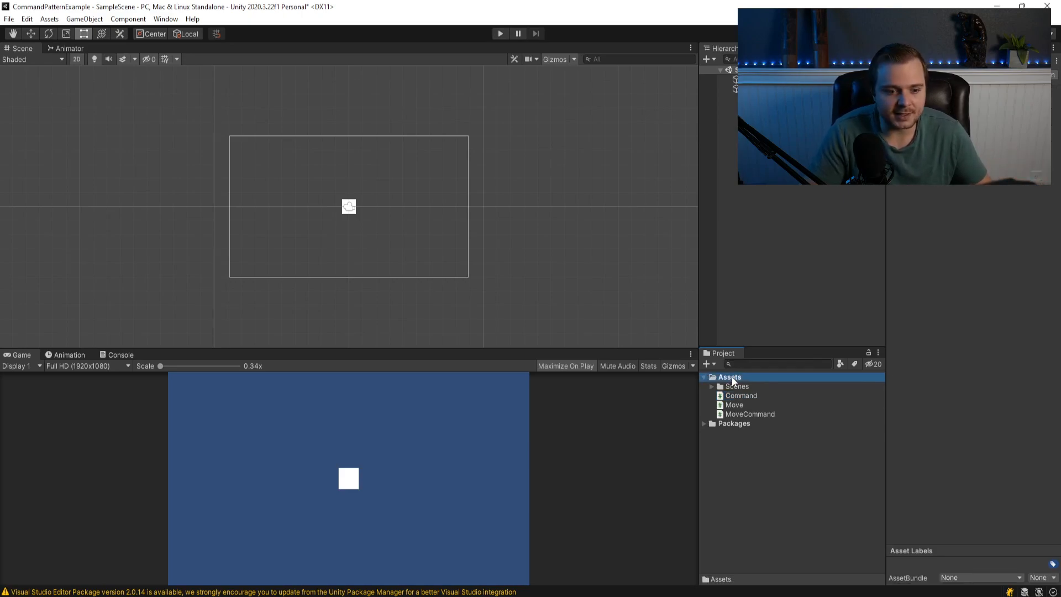
right_click(730, 377)
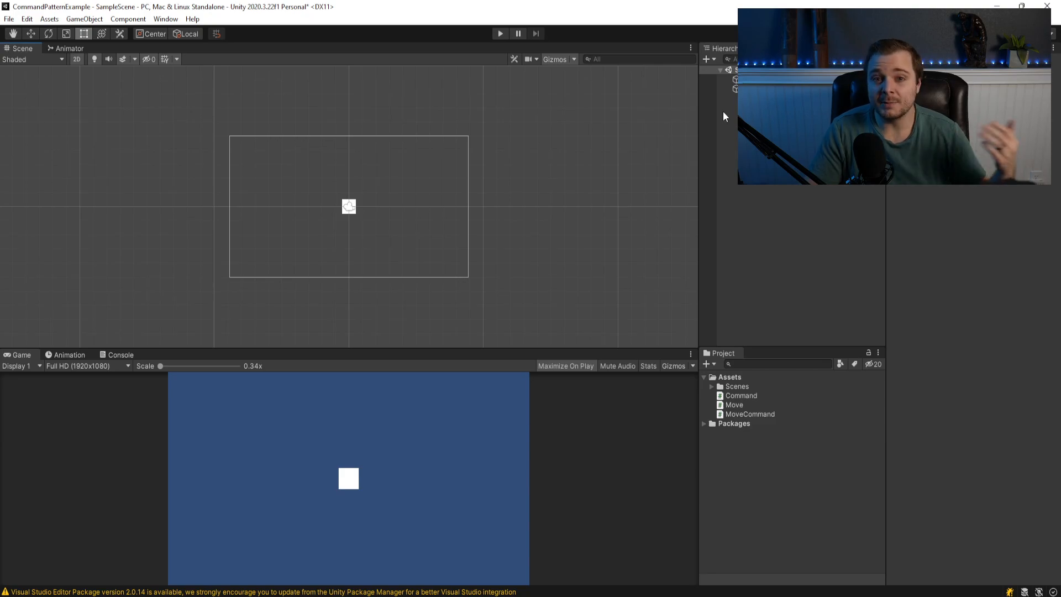
mouse_move(724, 108)
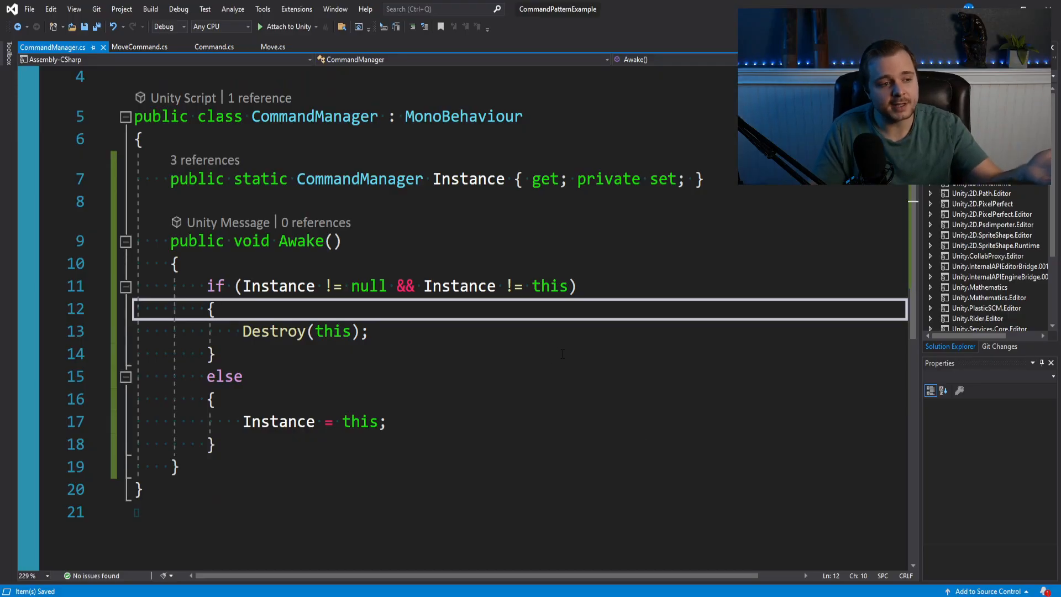
- Inspect CommandManager's Awake singleton check and Destroy call, then collapse the Awake method
scroll(up, 3)
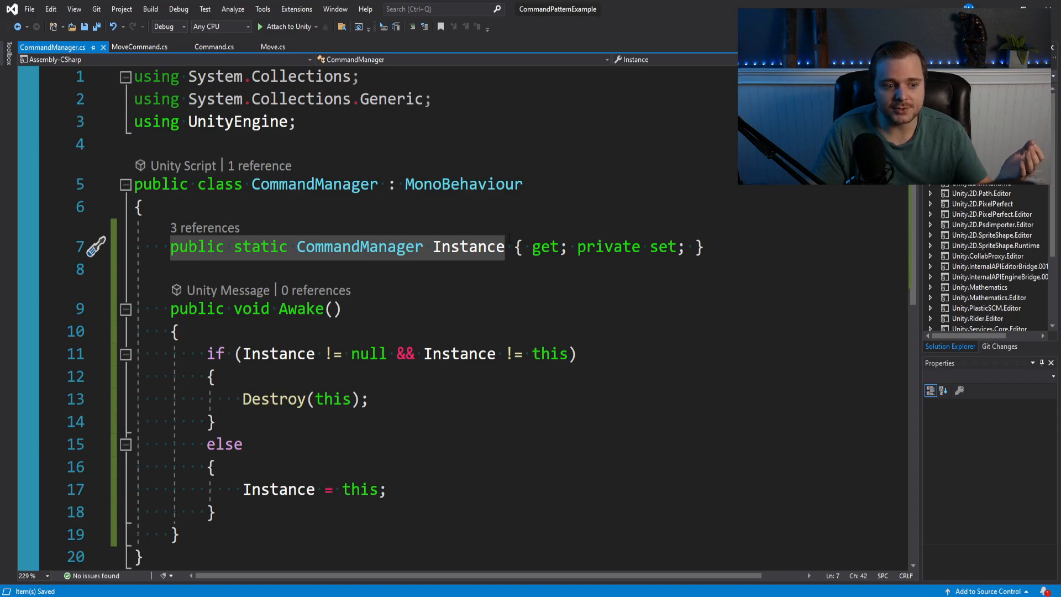
click(176, 331)
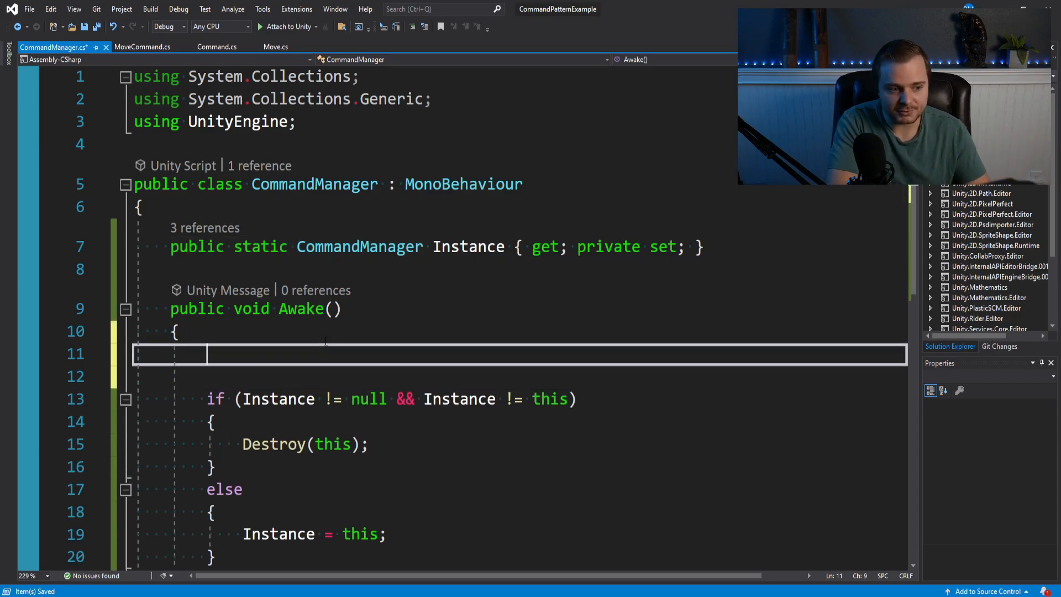
text(CommandManager.in)
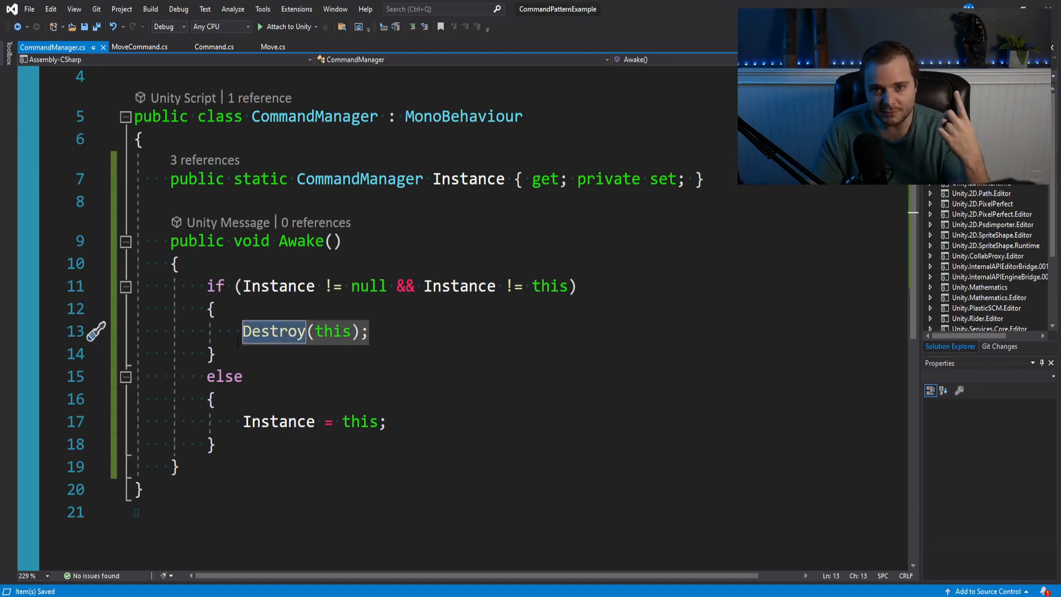
click(278, 421)
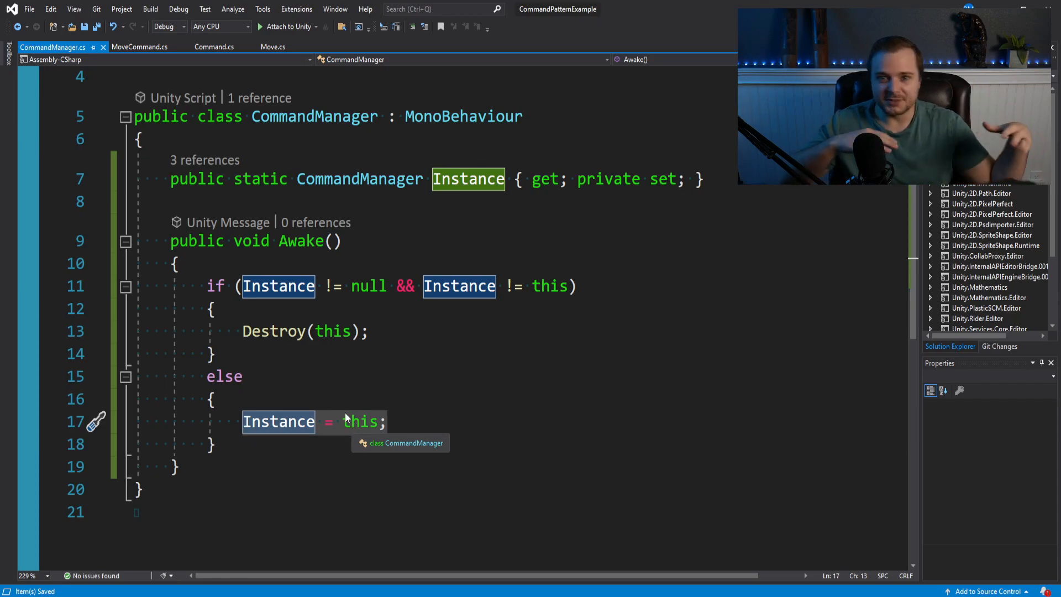
click(126, 241)
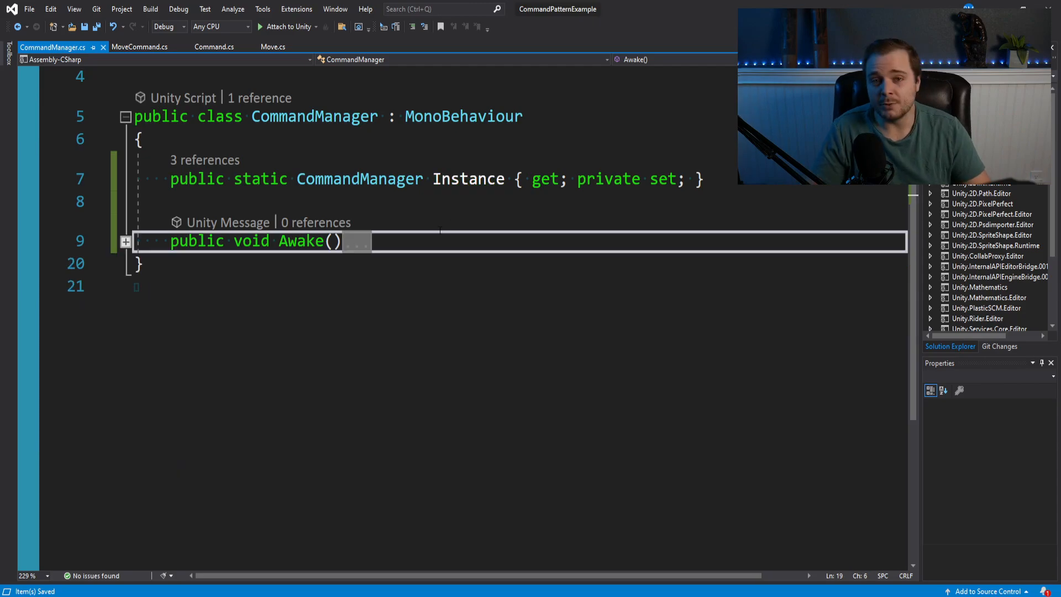
scroll(up, 3)
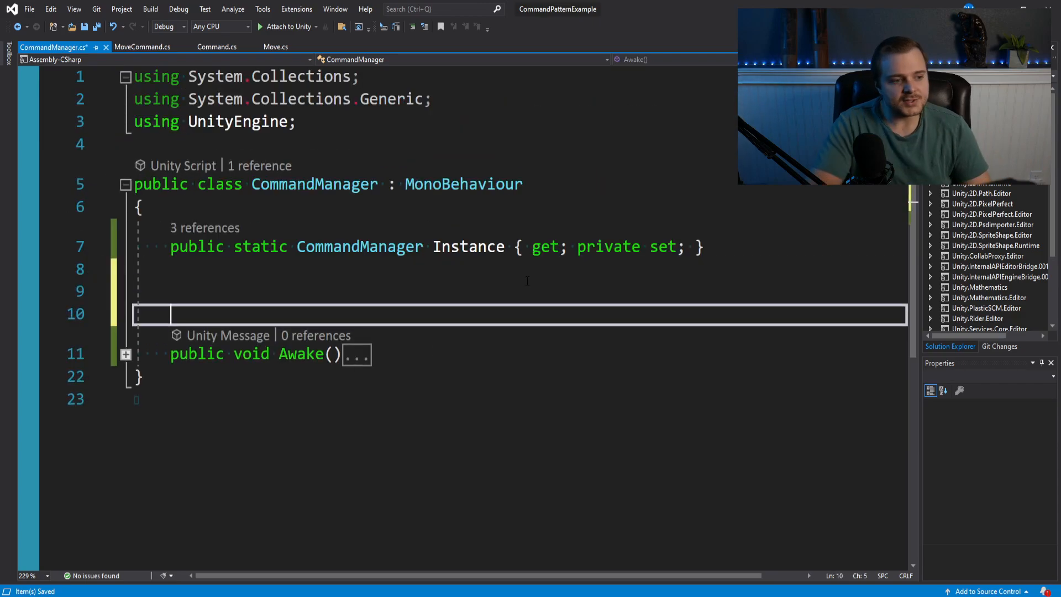
- Declare public Stack<Command> executedCommands = new Stack<Command>() below Instance
key(Up)
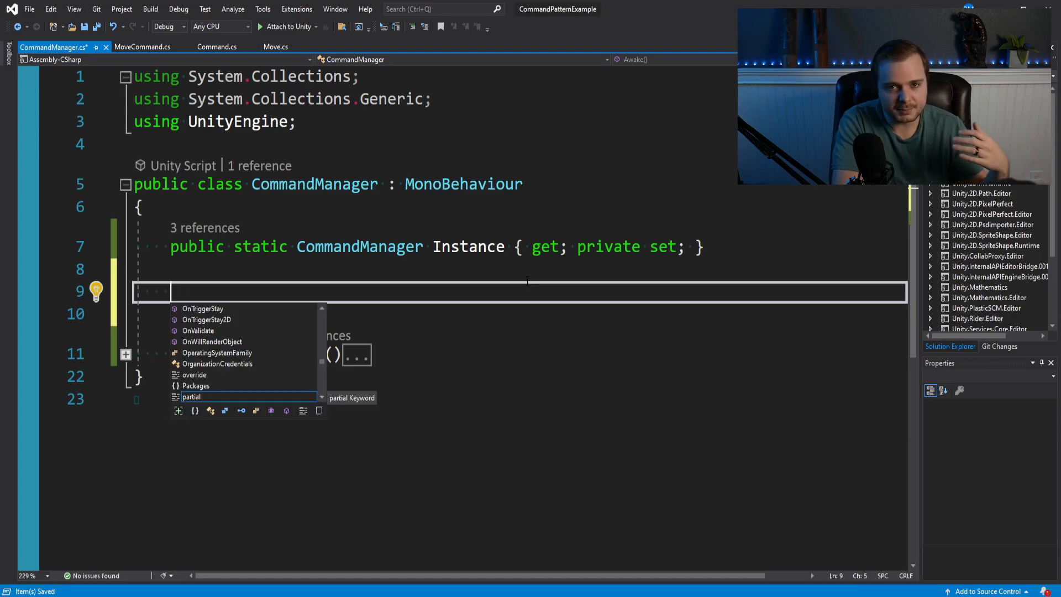
text(public Stack<Command>)
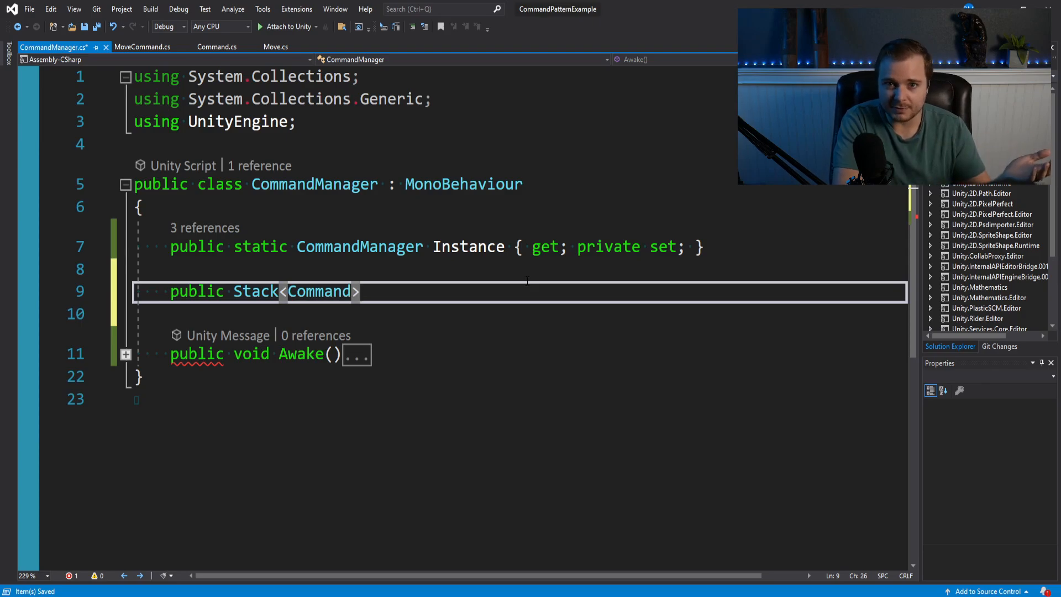
text(executedCommands = new Stack<Command>();)
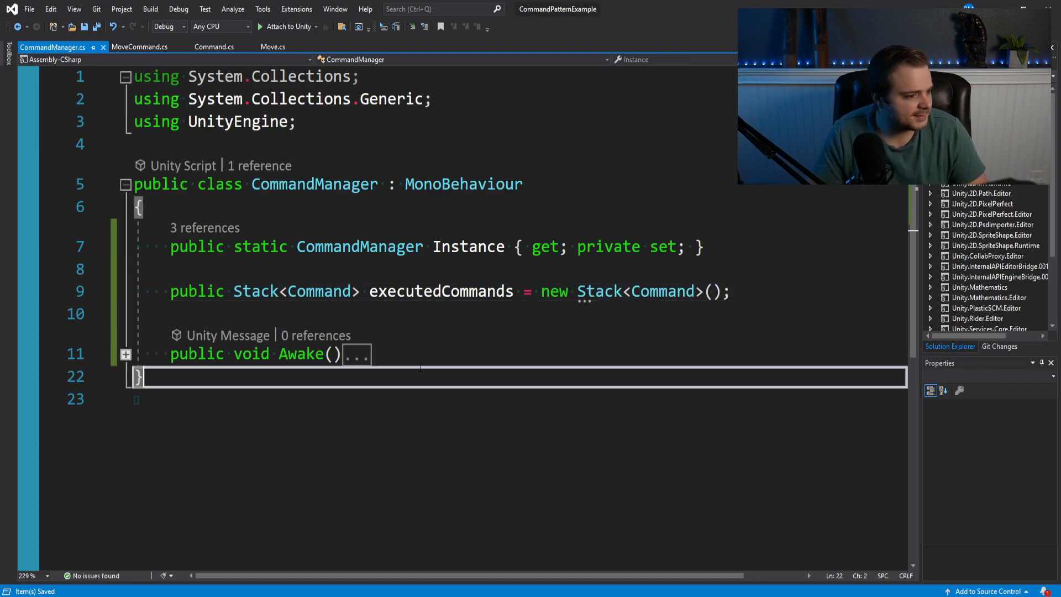
key(enter)
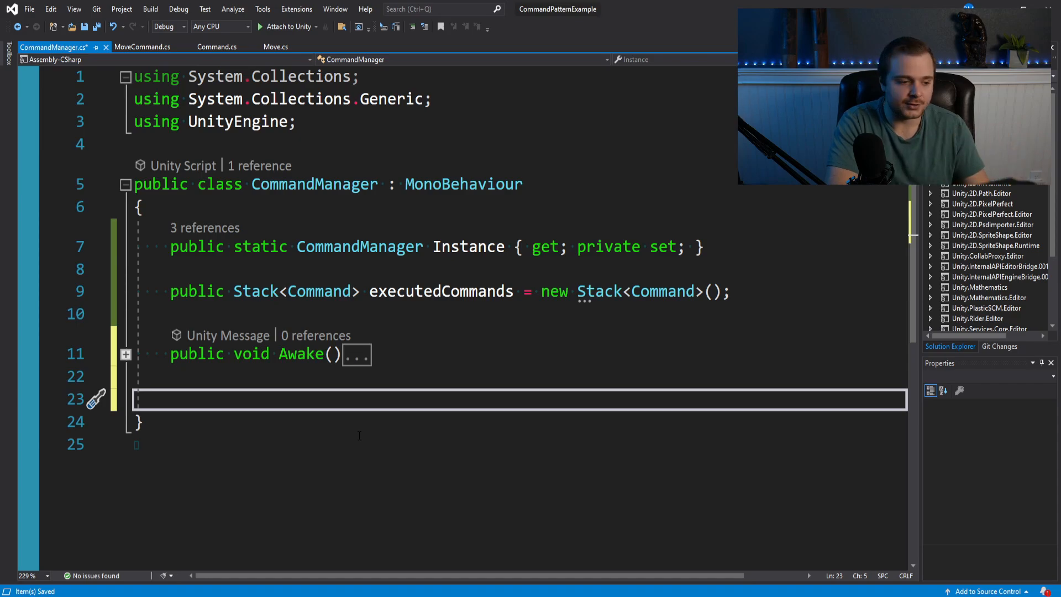
- Write UndoLastCommand: return if executedCommands.Count == 0, else pop lastCommand and Undo it
text(public void UndoLastCommand()
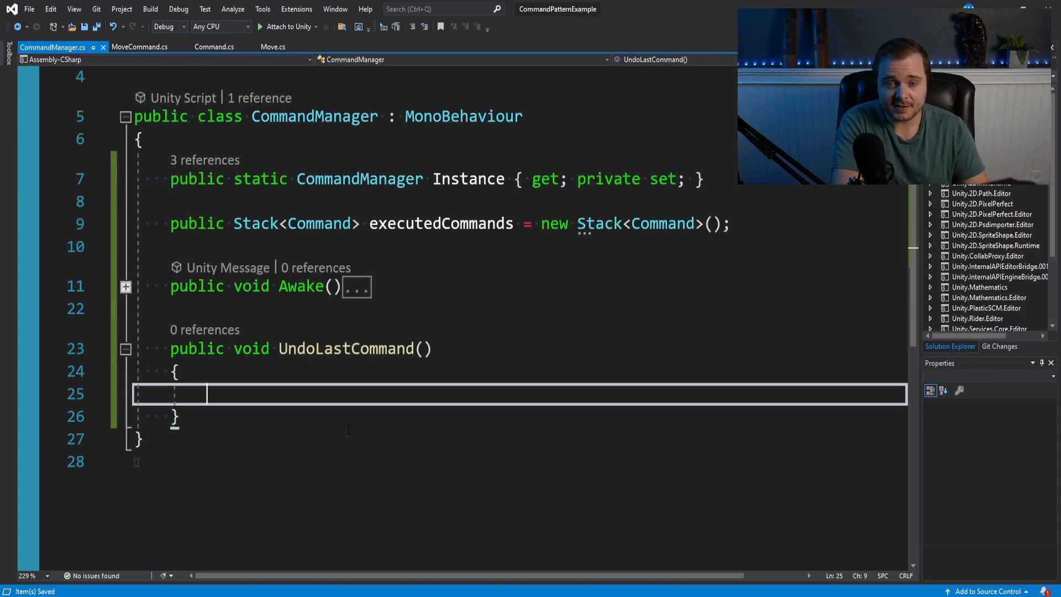
text(if(executedCommands.Count)
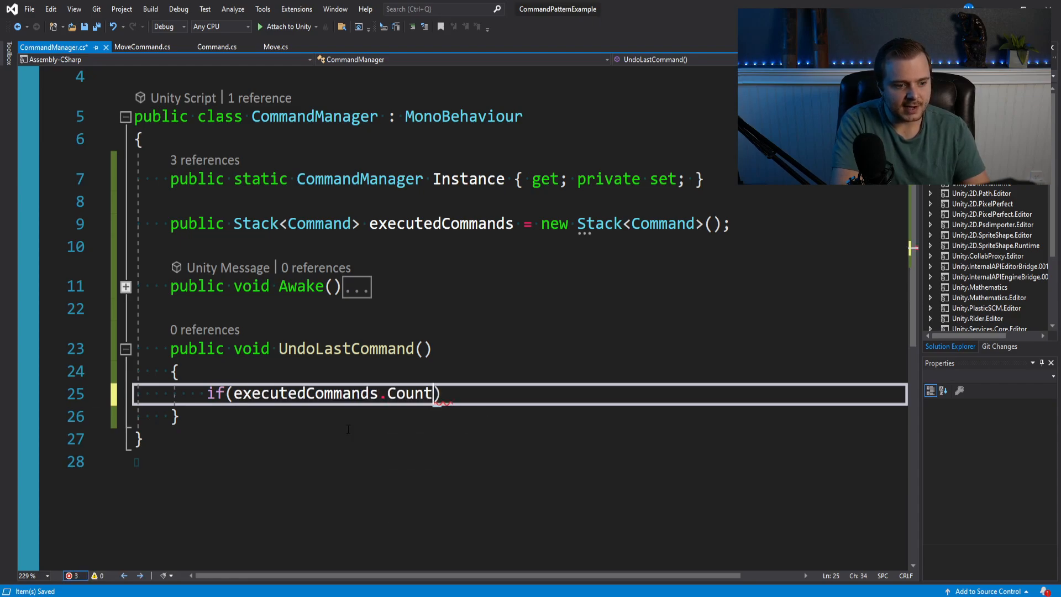
text(== 0))
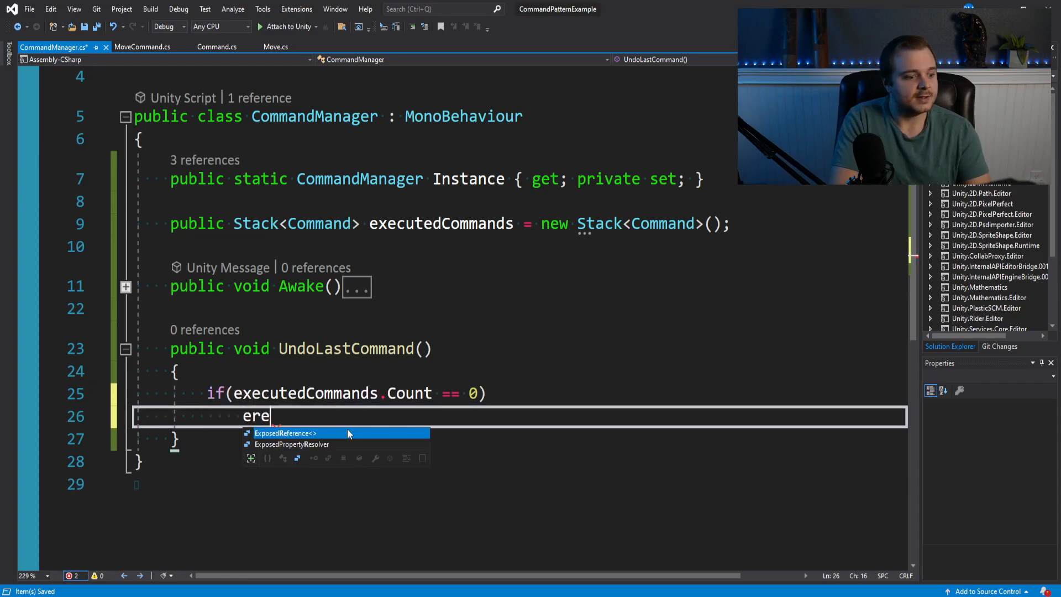
text(return;)
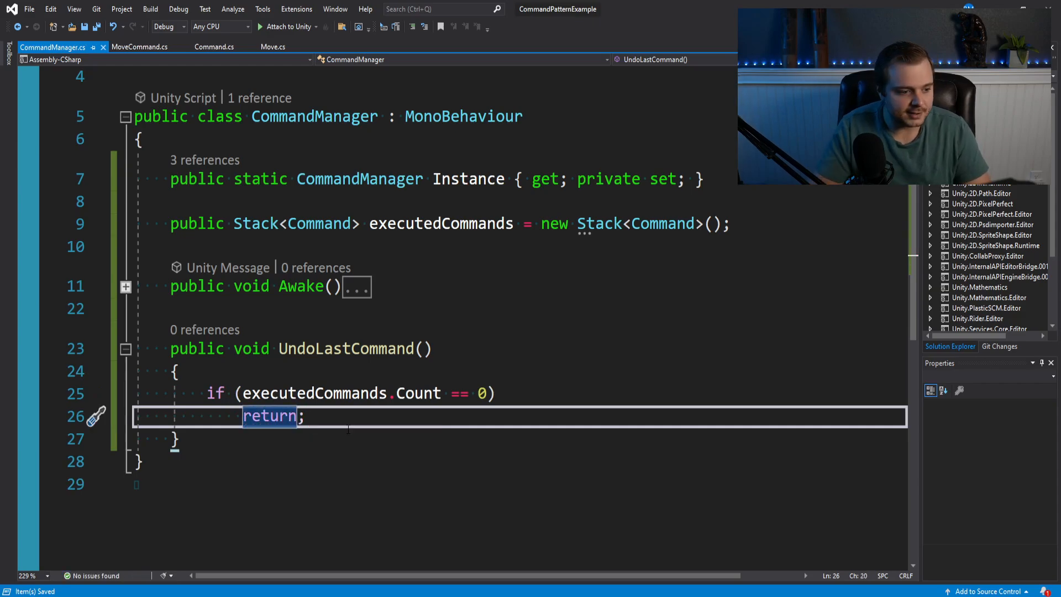
key(enter)
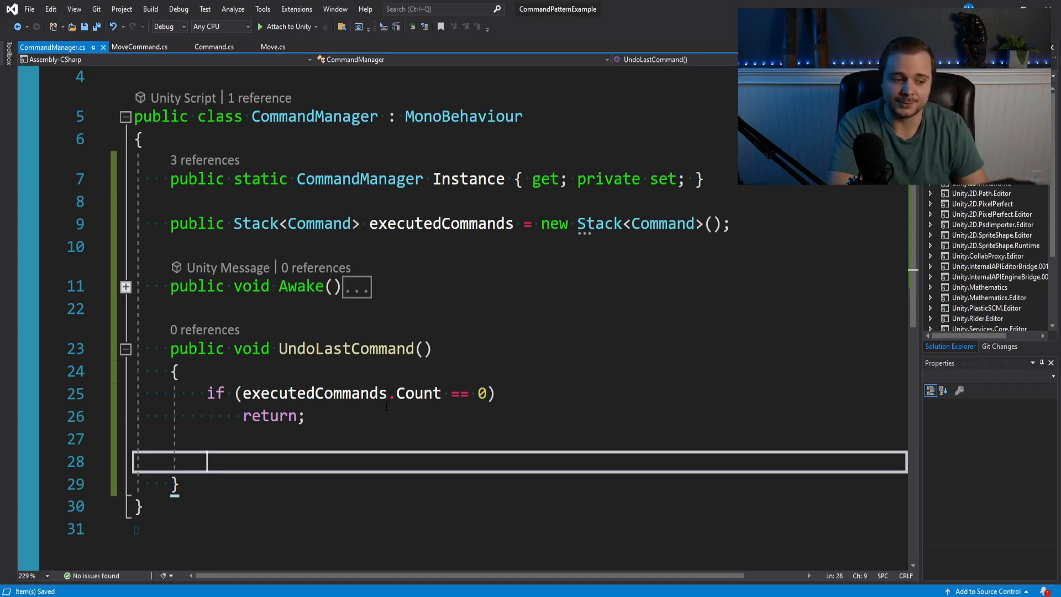
text(var lastC)
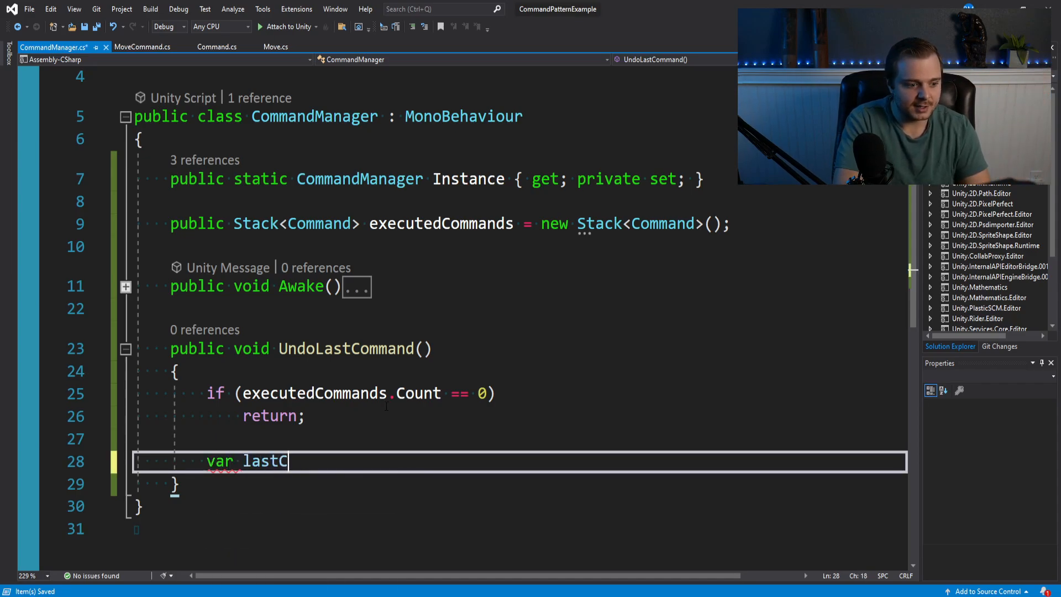
text(ommand = executedCommands.Pop()
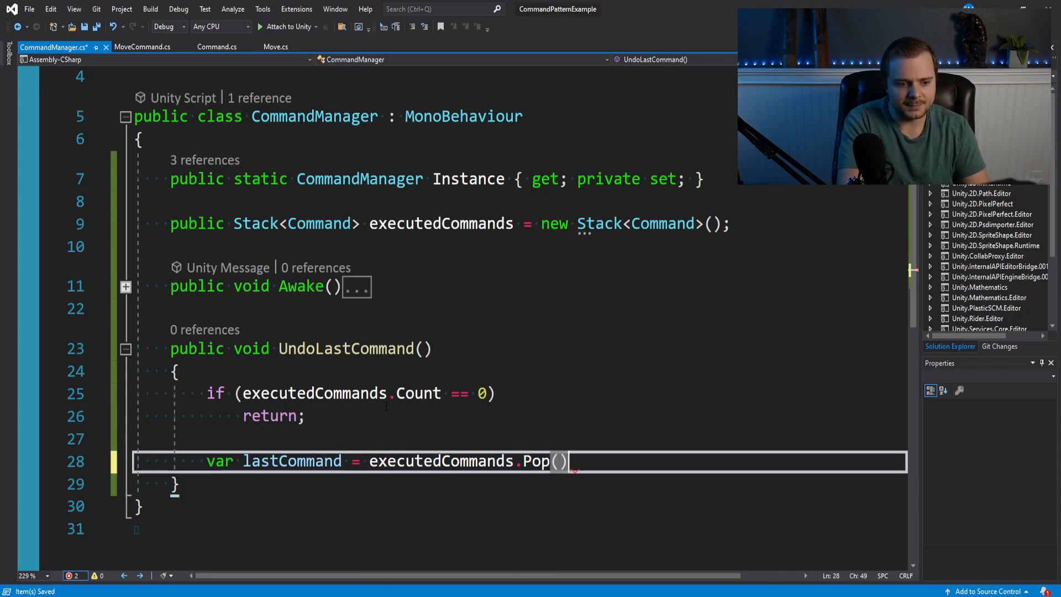
text(lastco)
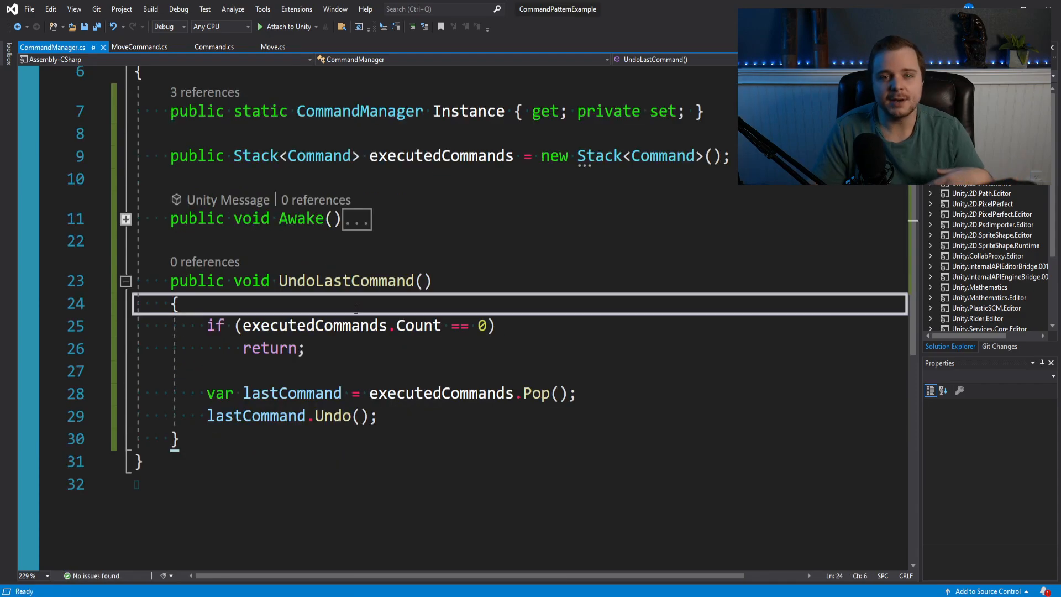
double_click(345, 281)
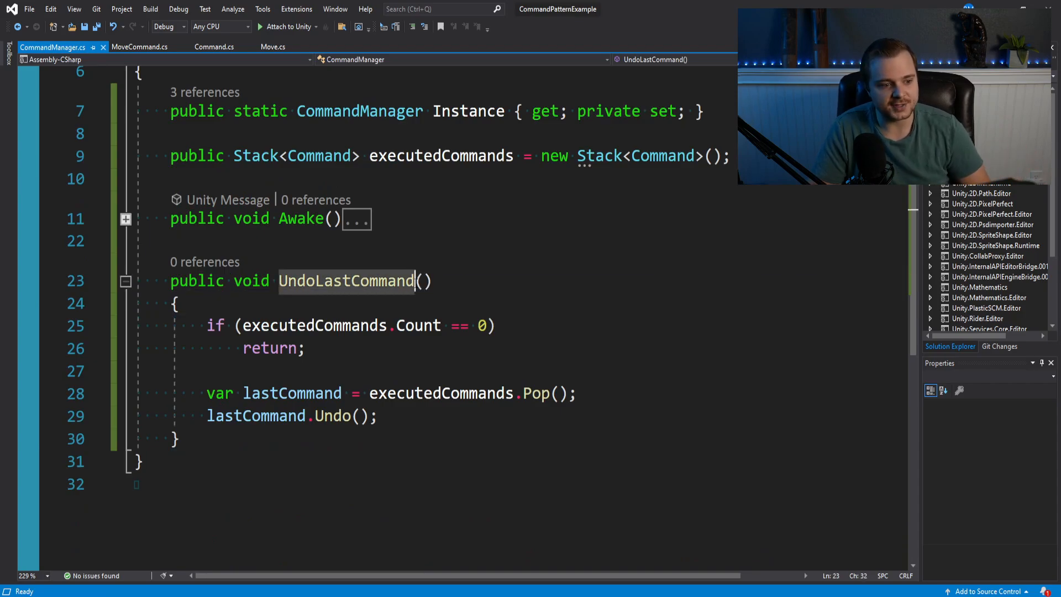
- In Move's Update, call CommandManager.Instance.UndoLastCommand() when KeyCode.R is pressed
click(272, 46)
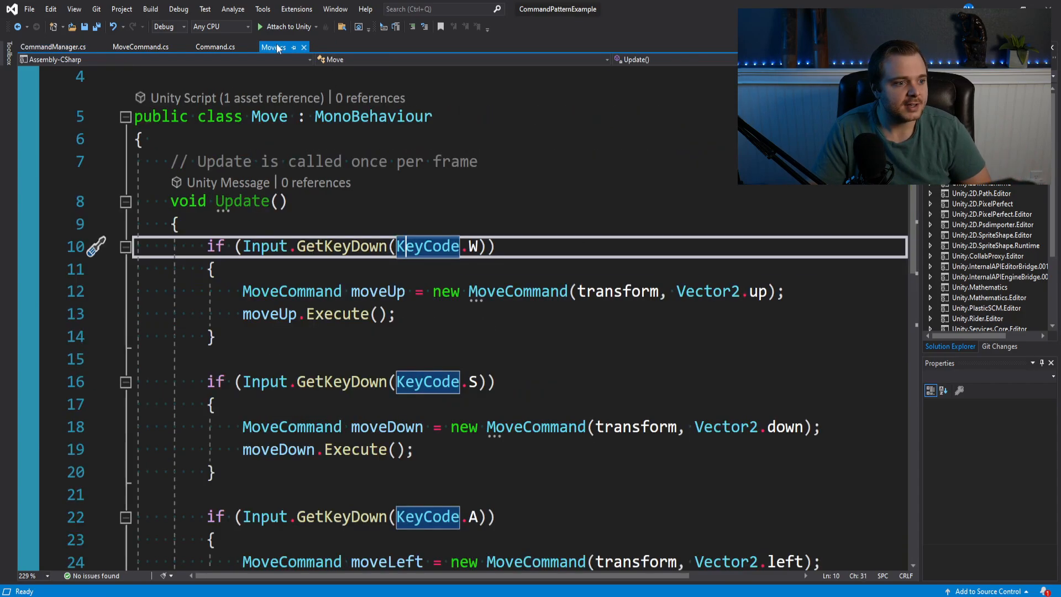
scroll(down, 3)
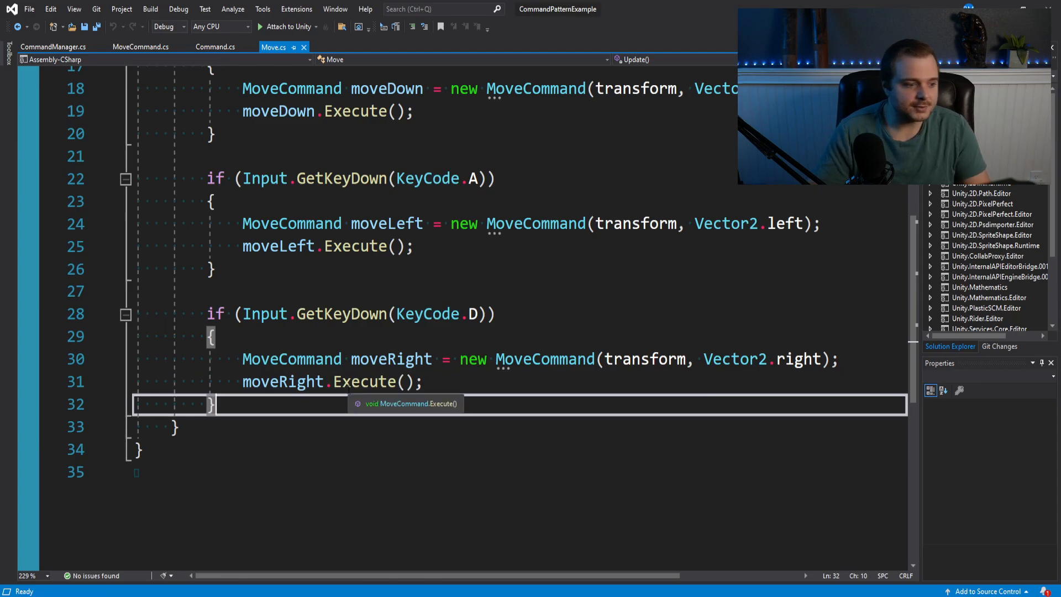
text(if (Inpu)
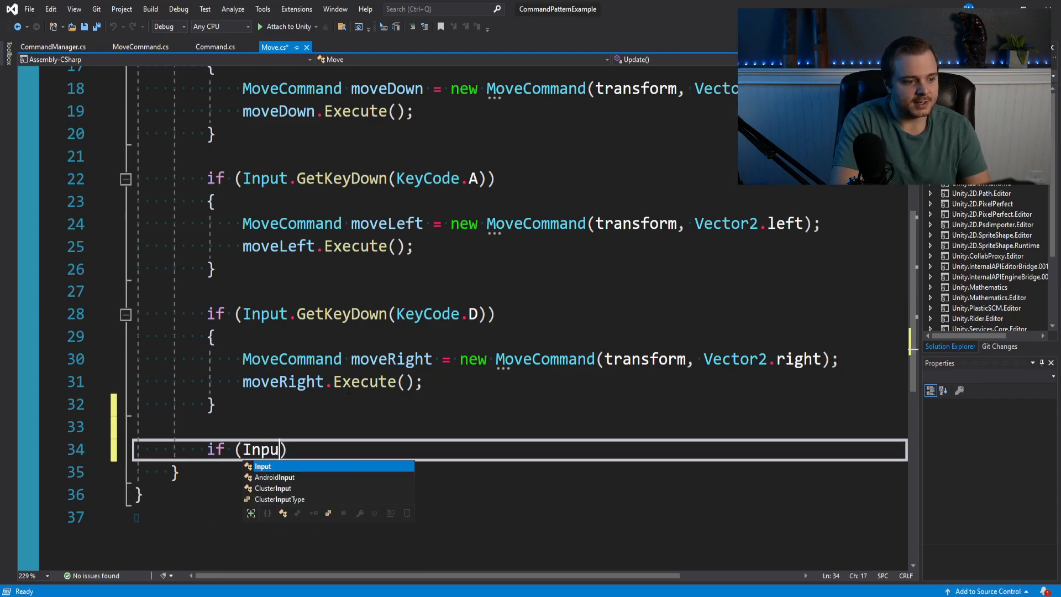
text(.GetKeyDown()
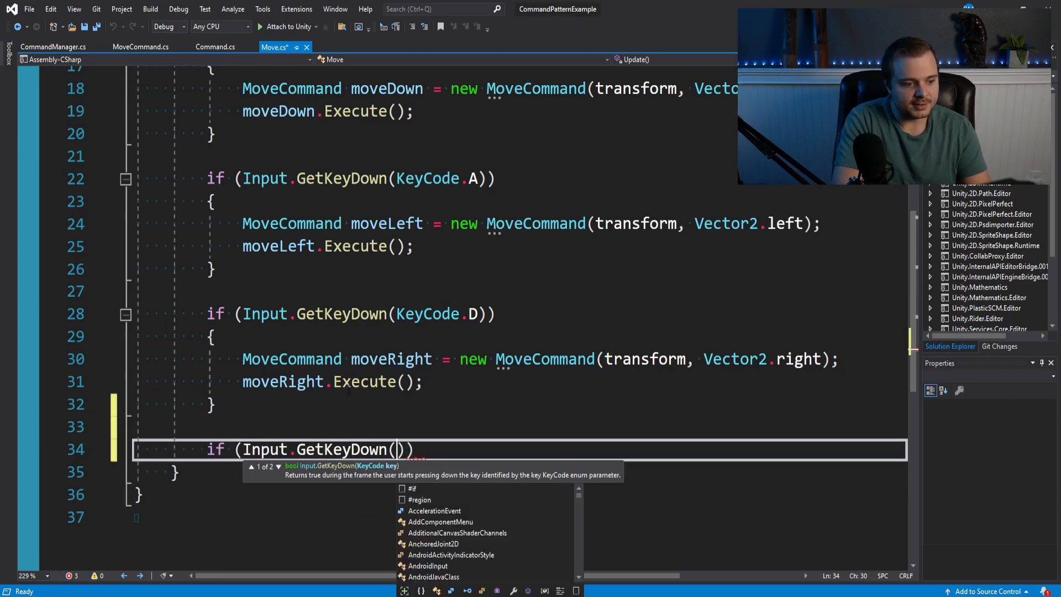
text(KeyCode.R)
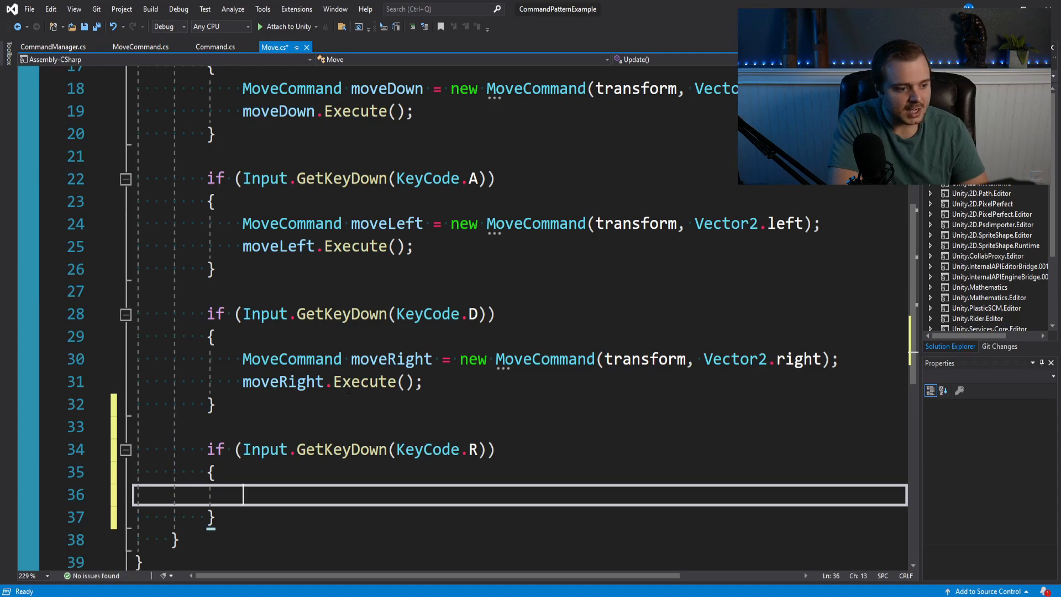
text(Com)
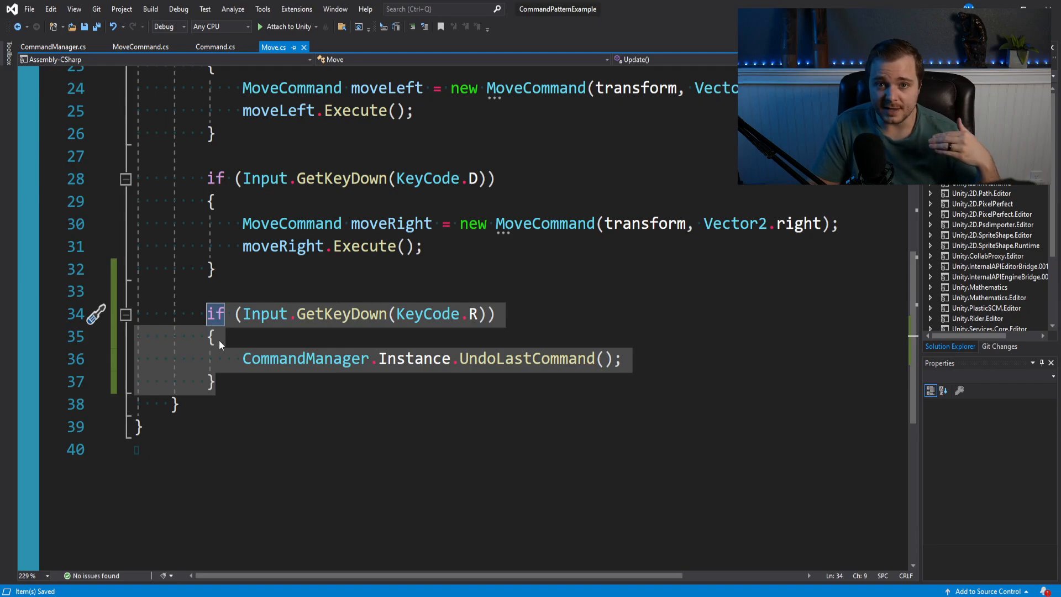
mouse_move(226, 350)
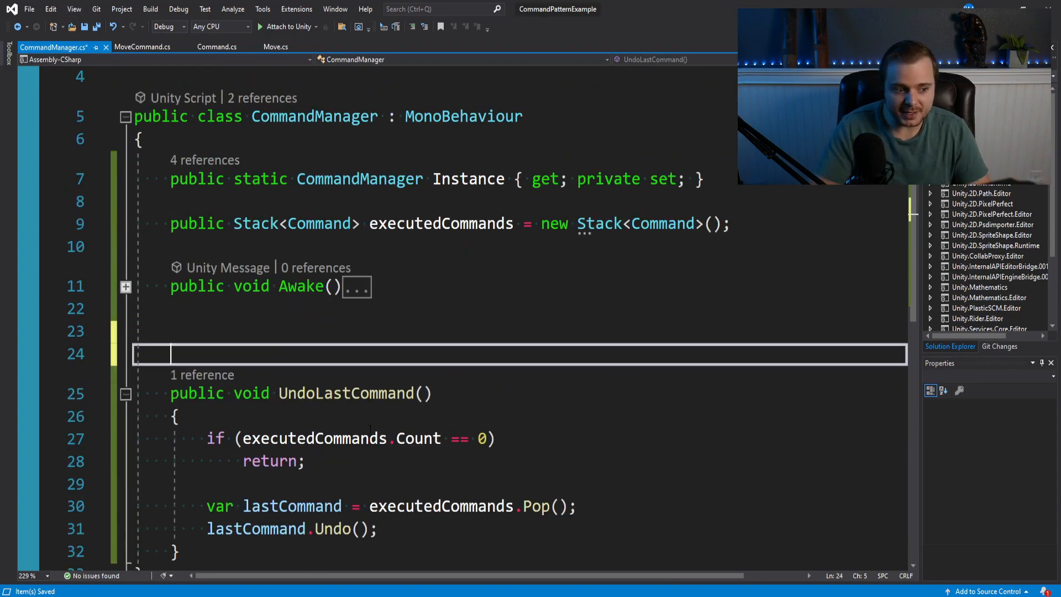
- Write a public void PushCommand(Command command) method that pushes onto executedCommands
text(public void)
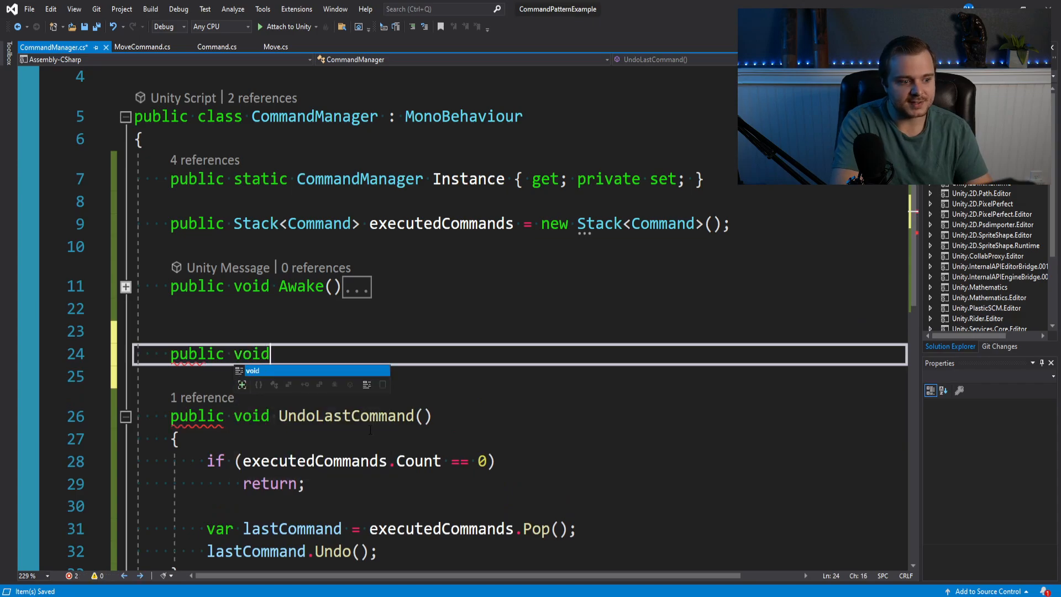
text(PushCommand()
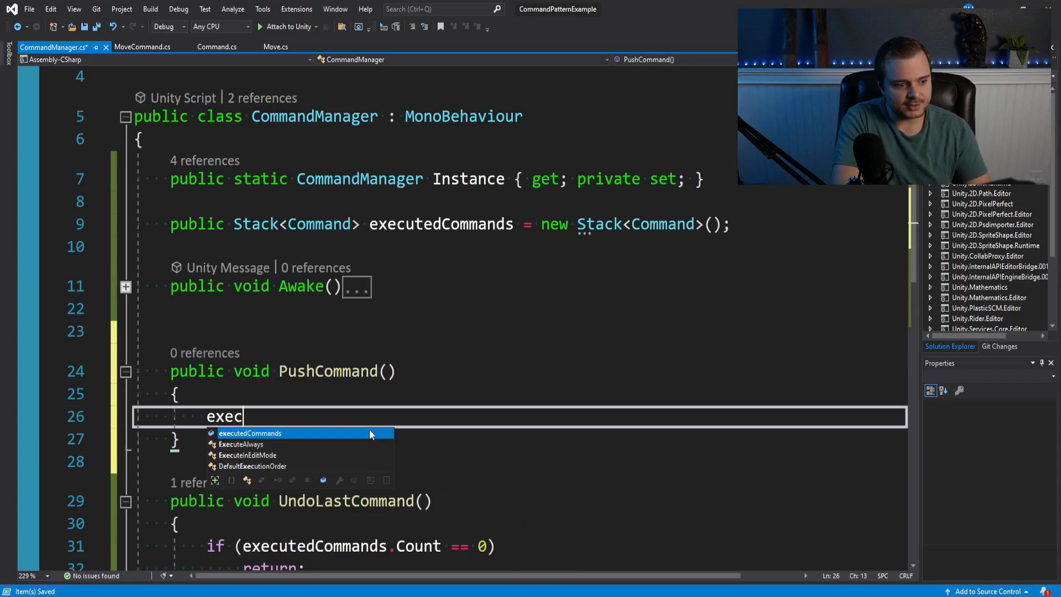
text(executedCommands.Pui)
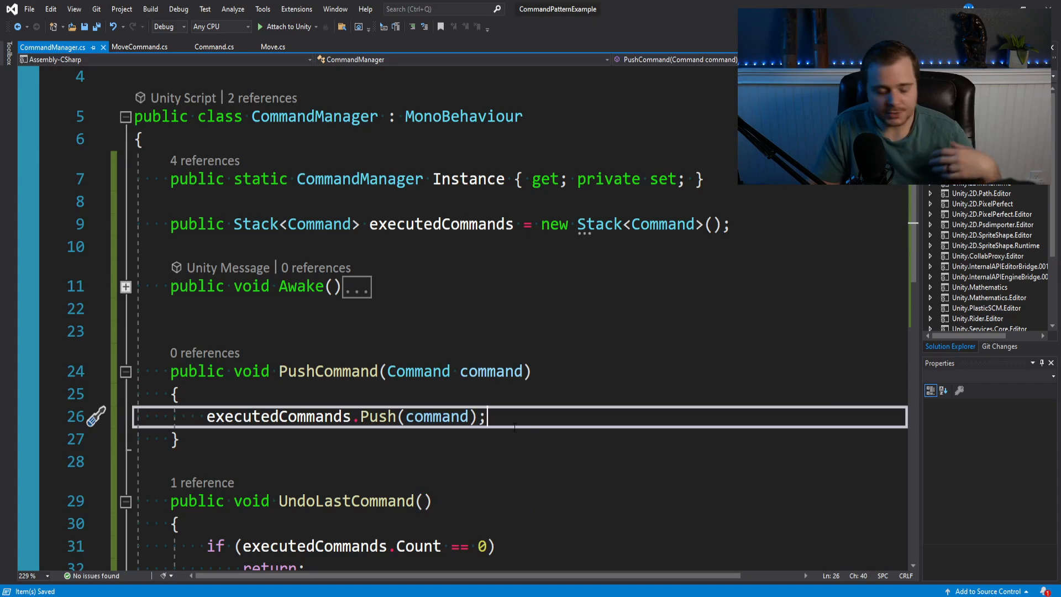
scroll(down, 3)
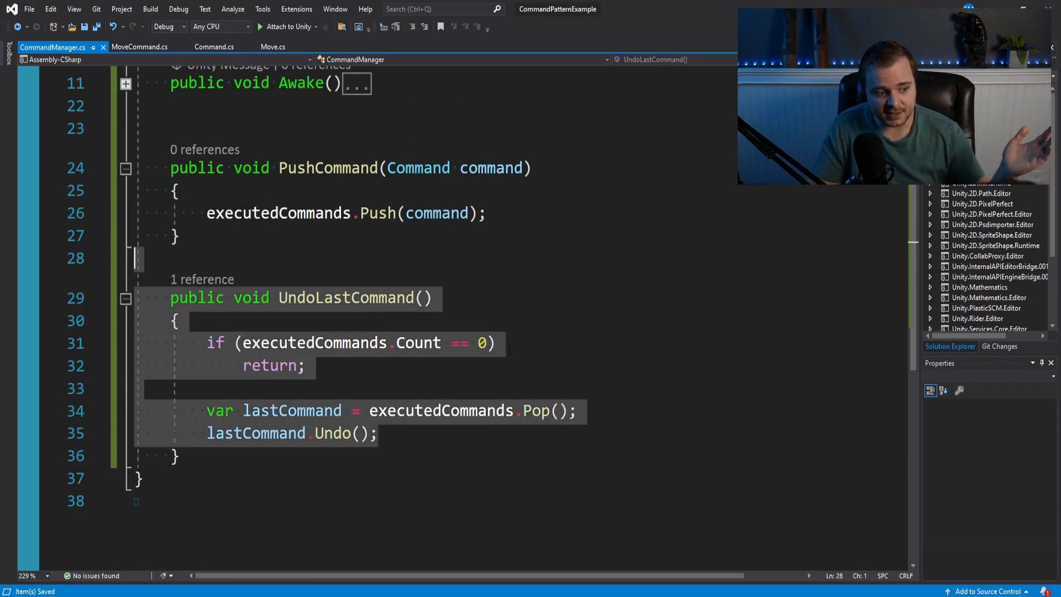
scroll(up, 3)
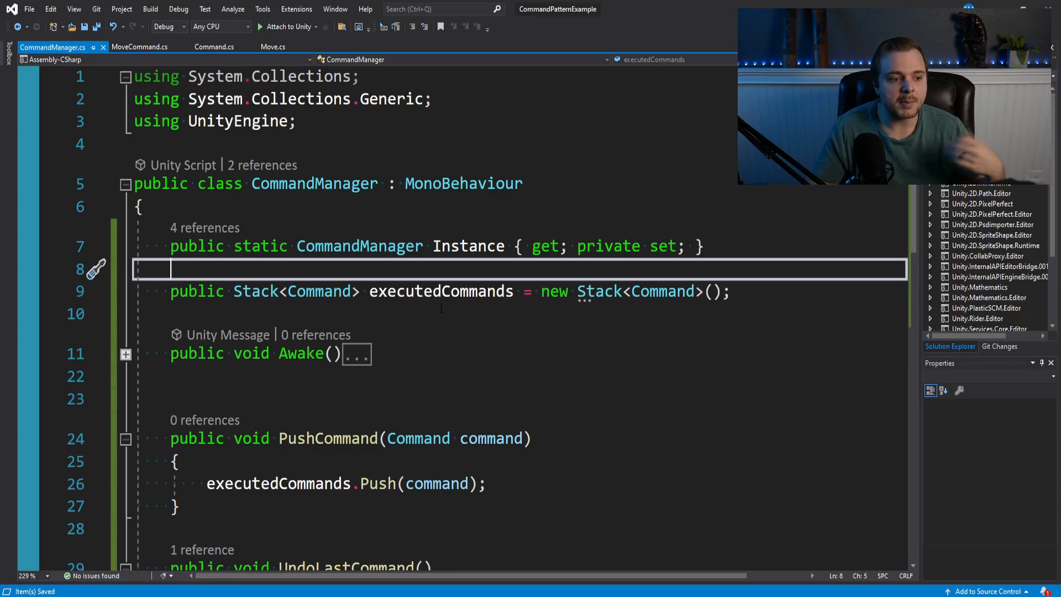
- In Command.cs, add a trial public abstract bool IsFinished(); declaration after Execute
click(214, 47)
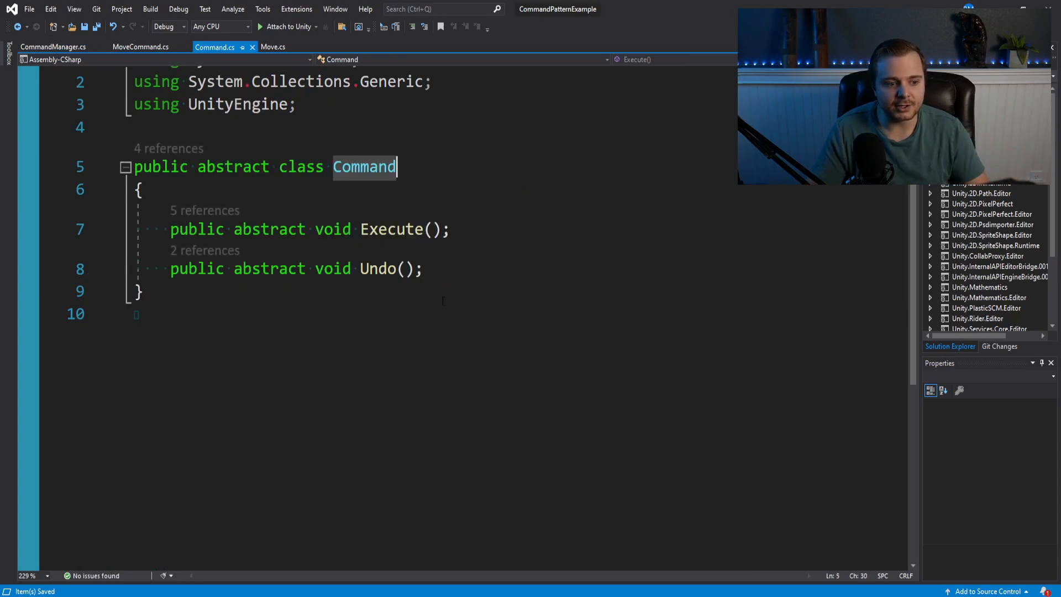
key(Return)
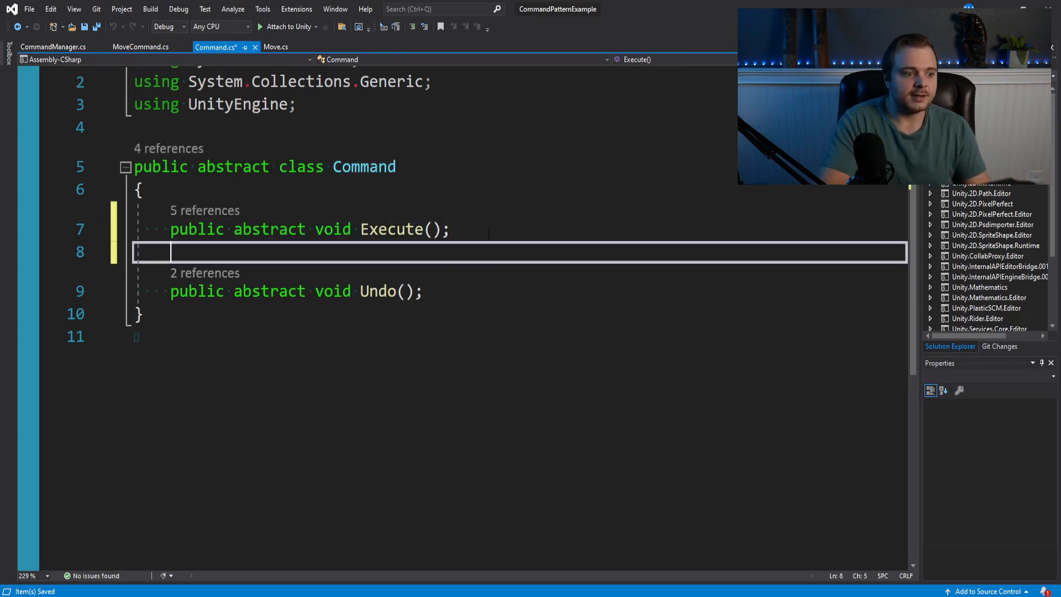
text(public abstract bool IsFinished()
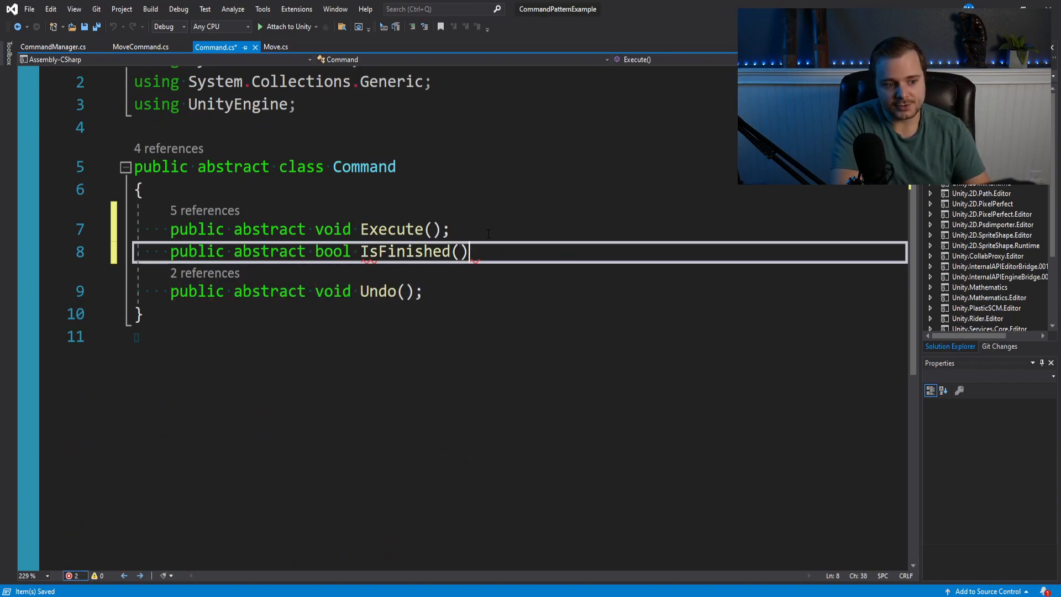
text(;)
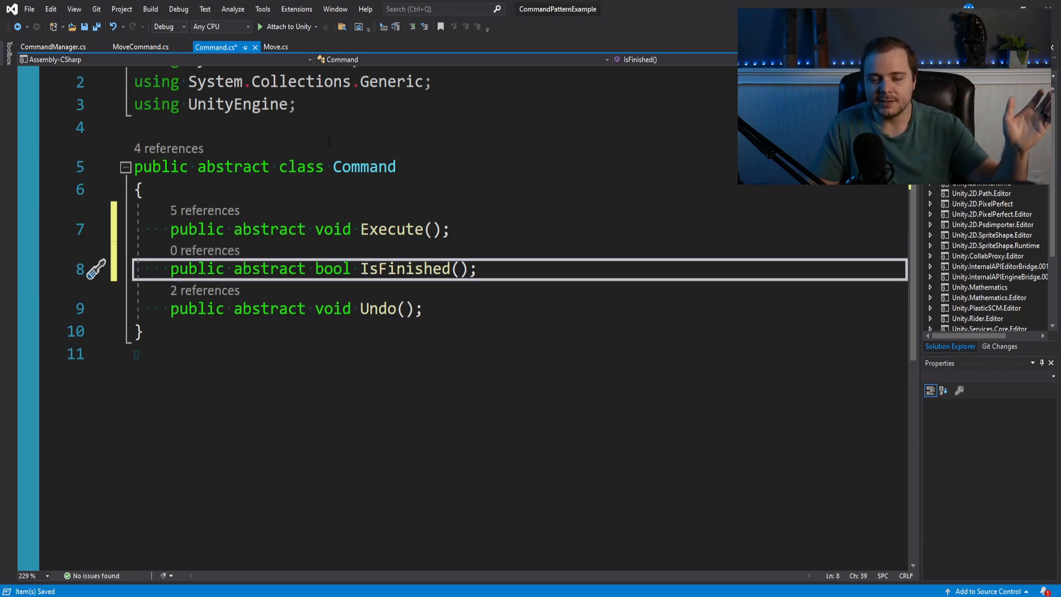
- Check CommandManager, return to Command.cs, then bring up MoveCommand.cs
click(53, 47)
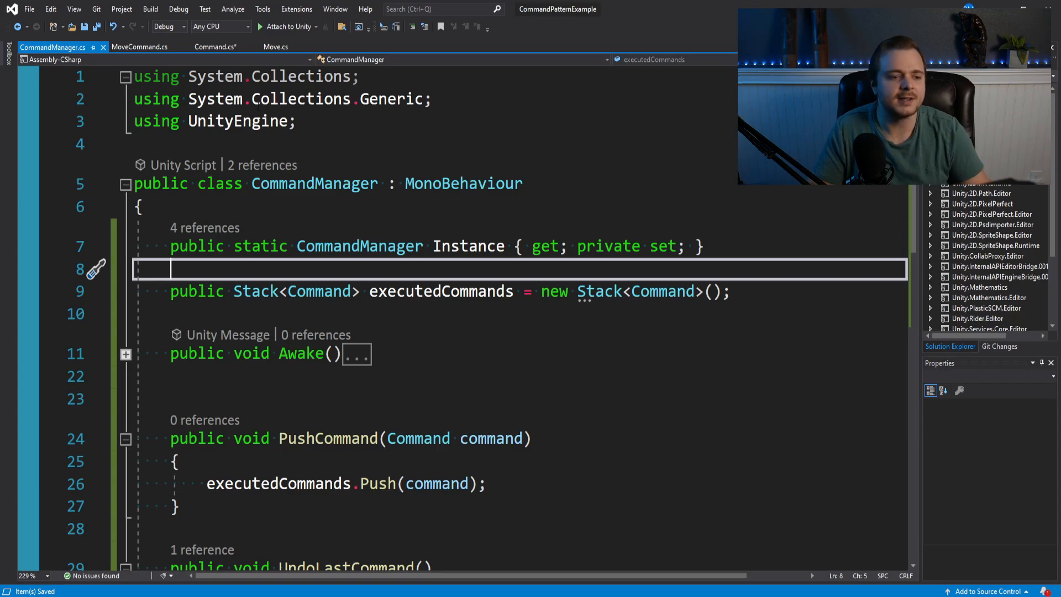
click(216, 47)
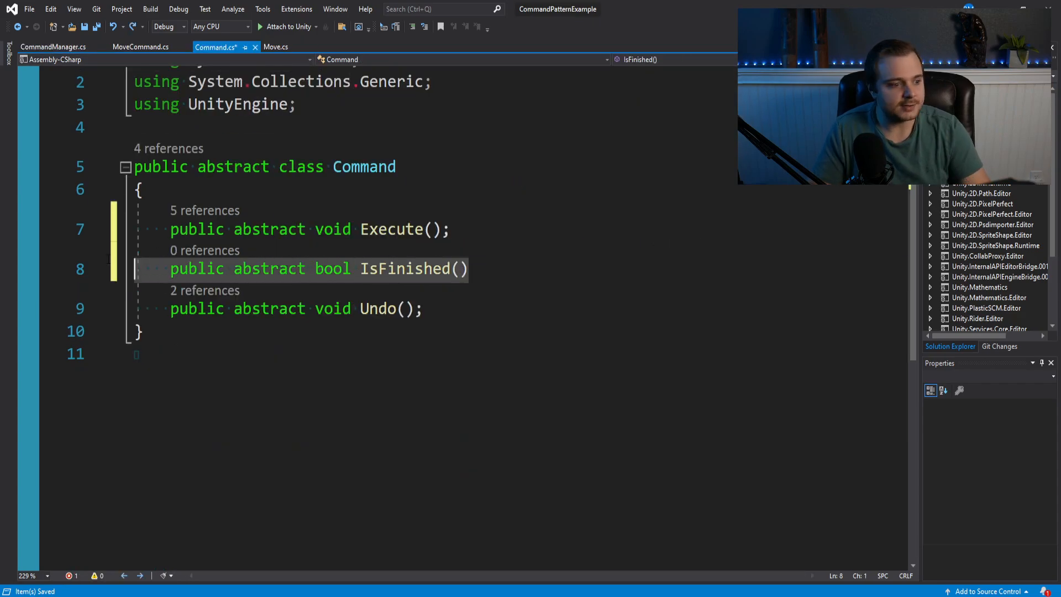
click(141, 47)
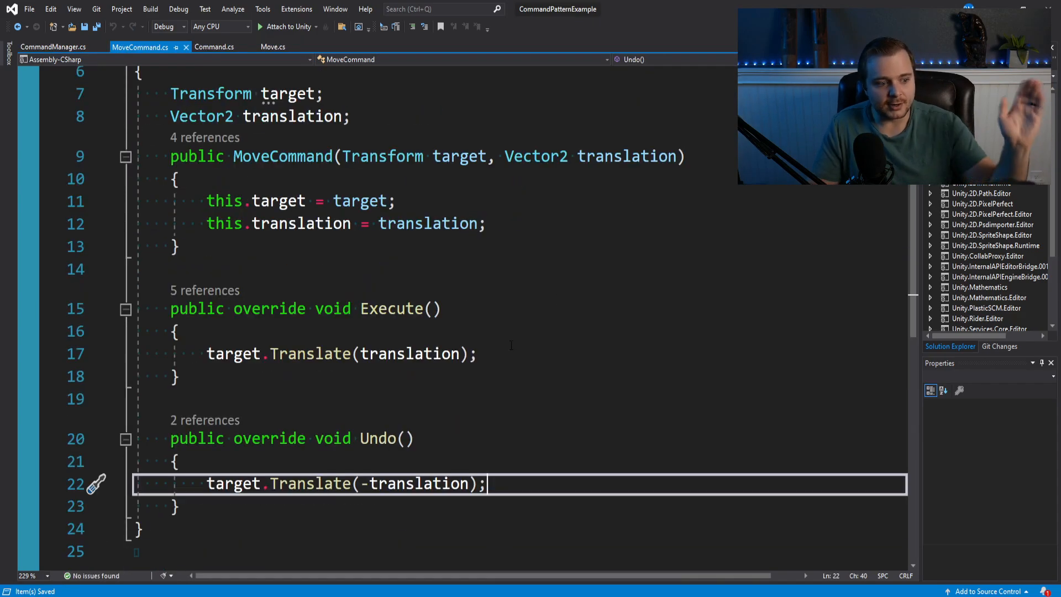
- Add CommandManager.Instance.PushCommand(this); after target.Translate(translation) in Execute
click(339, 354)
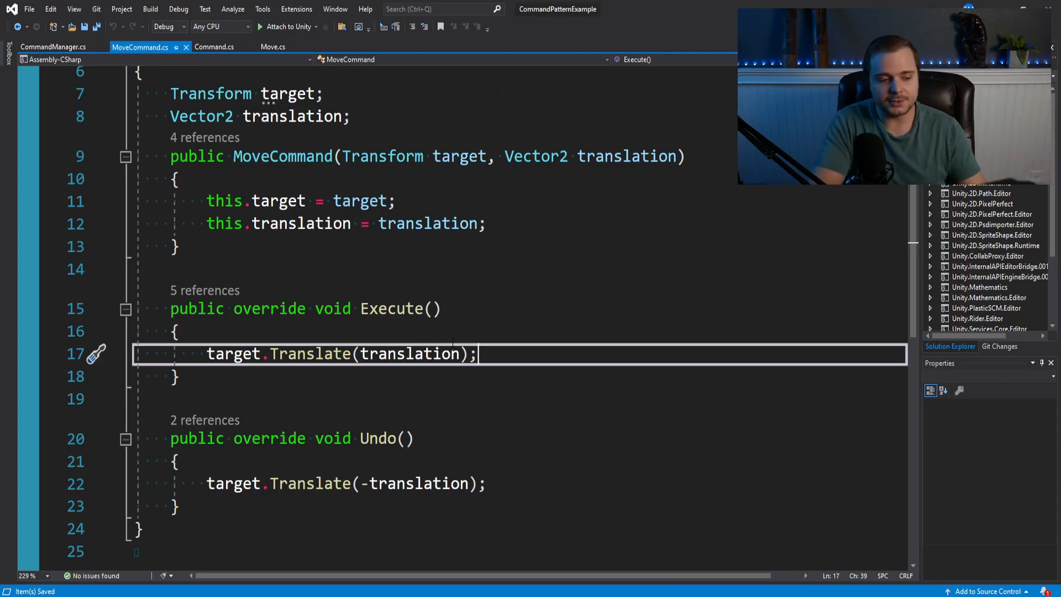
key(enter)
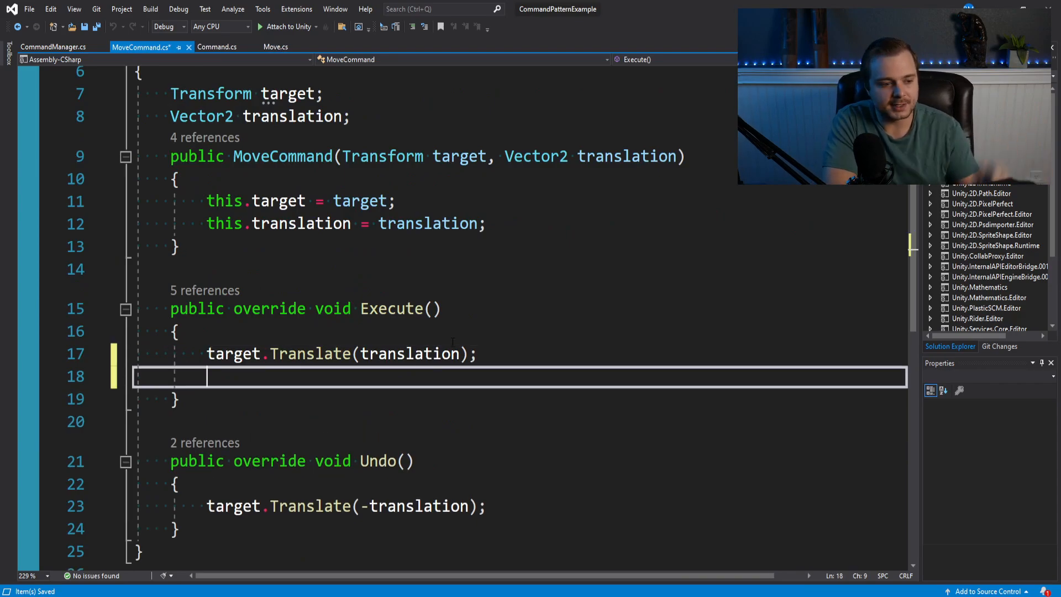
text(CommandManager.Instance.)
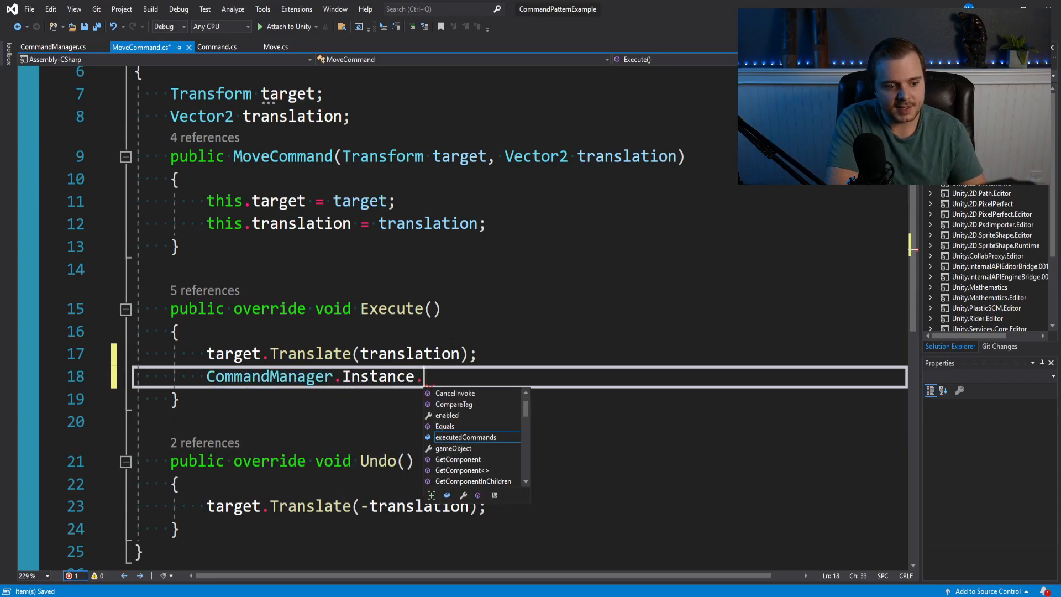
text(PushCommand(this))
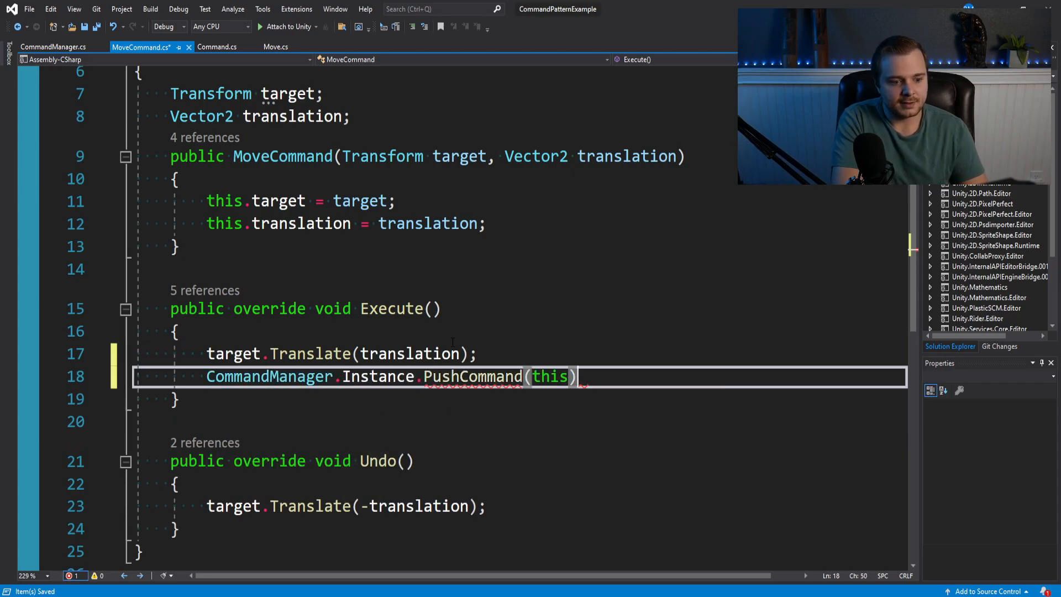
text(;)
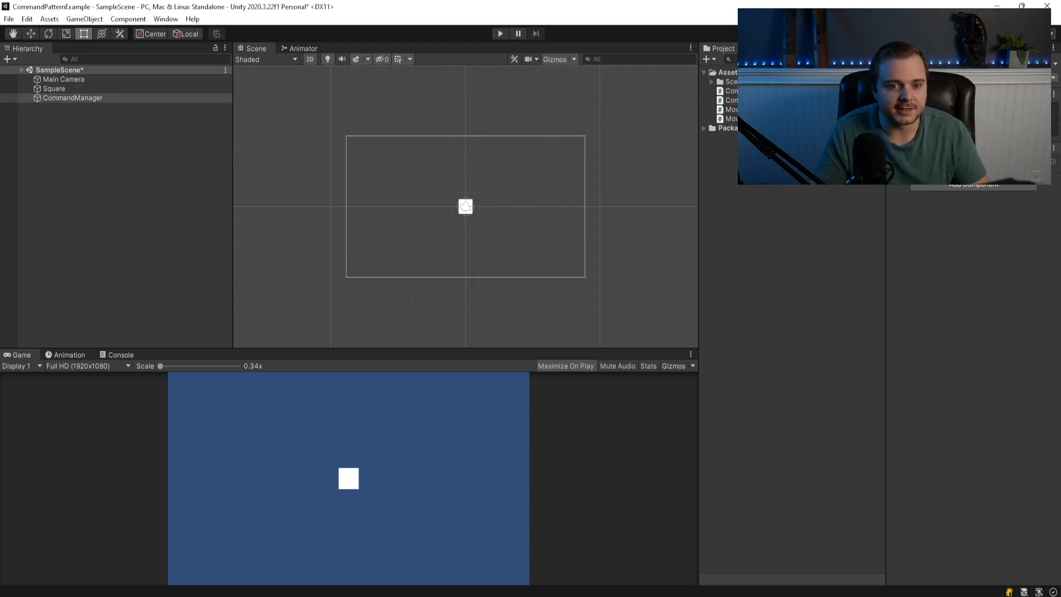
- Enter Unity play mode and dismiss the Console window
click(500, 33)
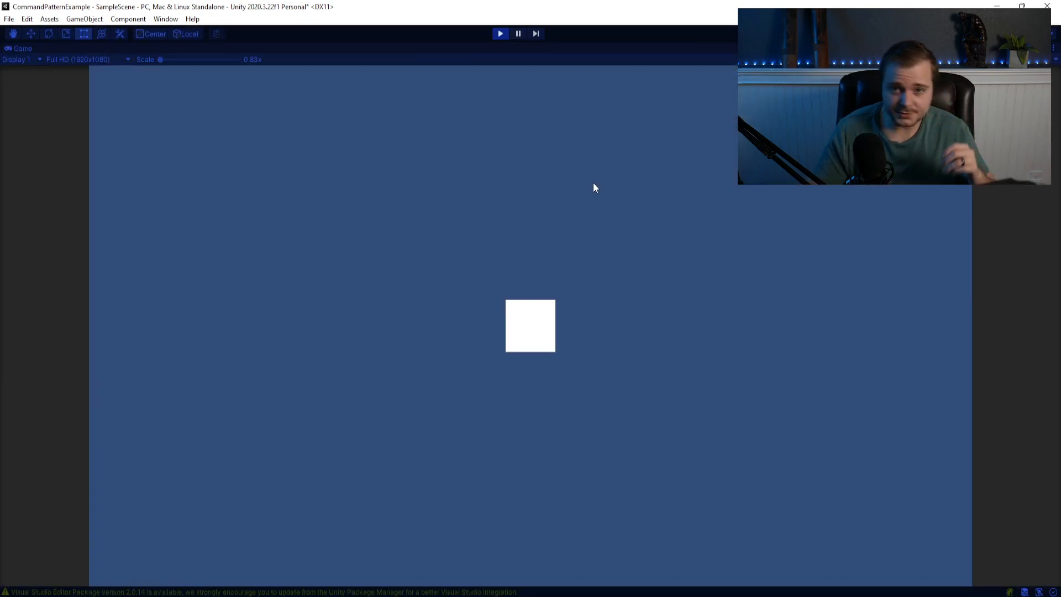
mouse_move(579, 532)
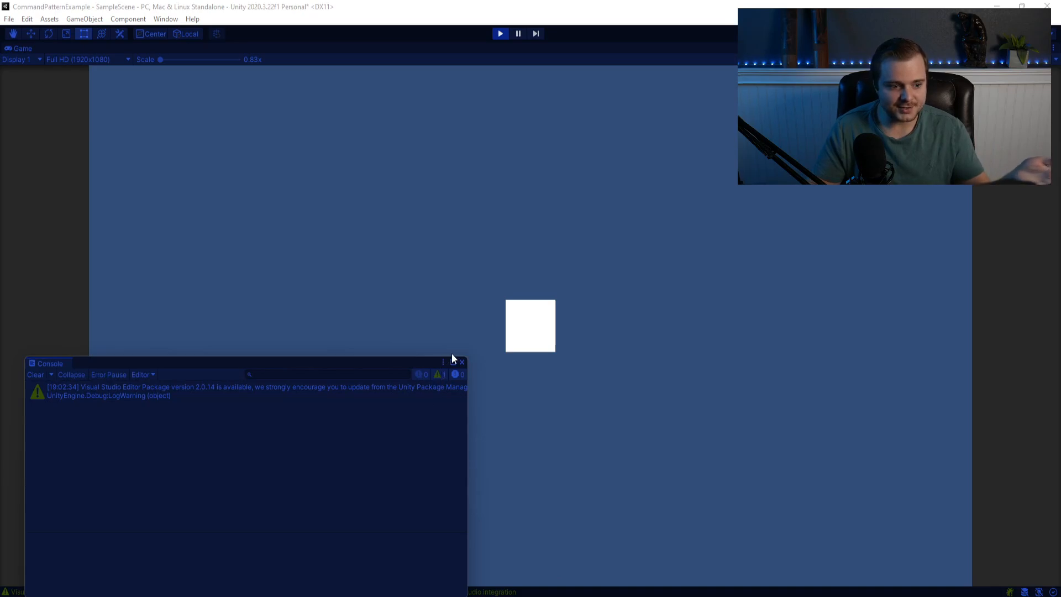
click(462, 362)
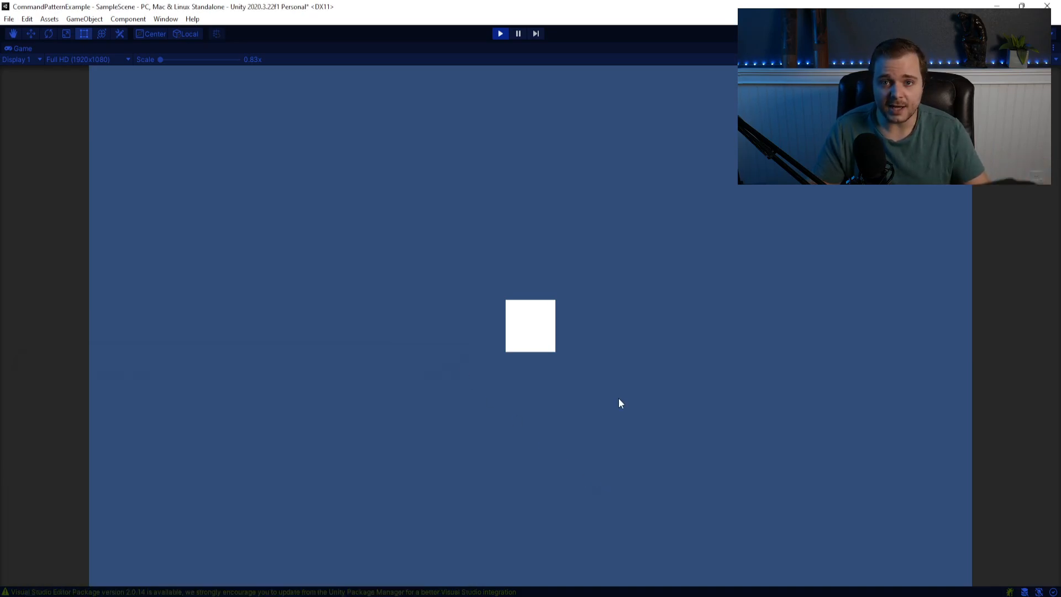